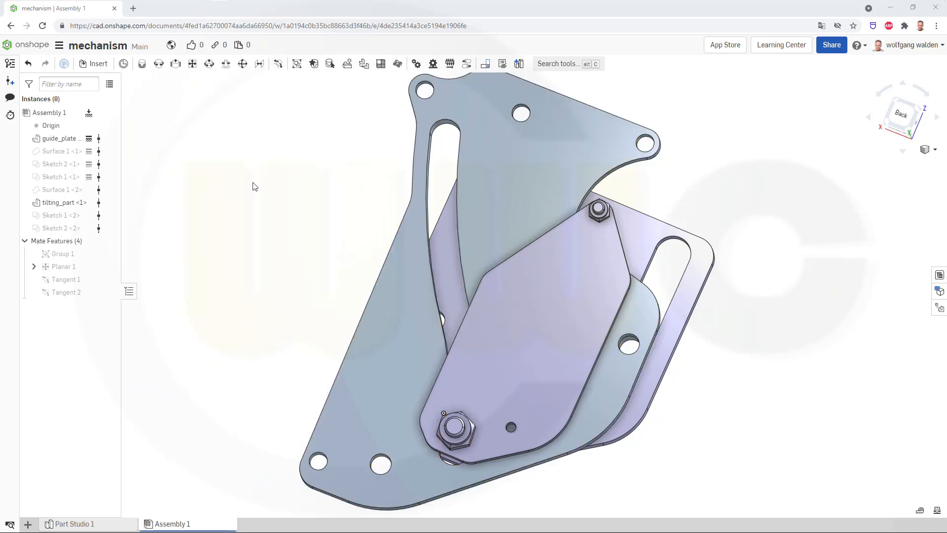
{"action": "mouse_move", "coordinate": [483, 199]}
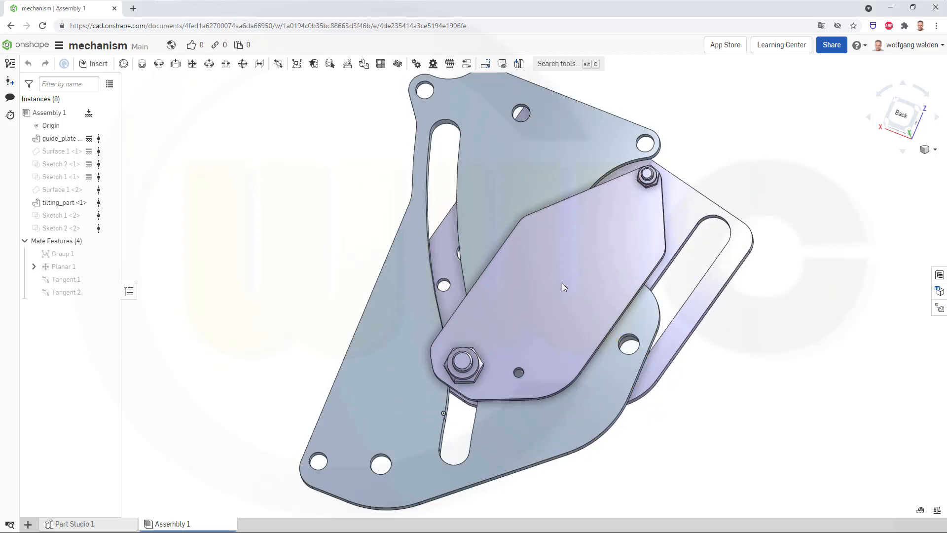
Drag the tilting part along the guide slots to the top and back down.
{"action": "left_click_drag", "start_coordinate": [562, 287], "coordinate": [589, 336]}
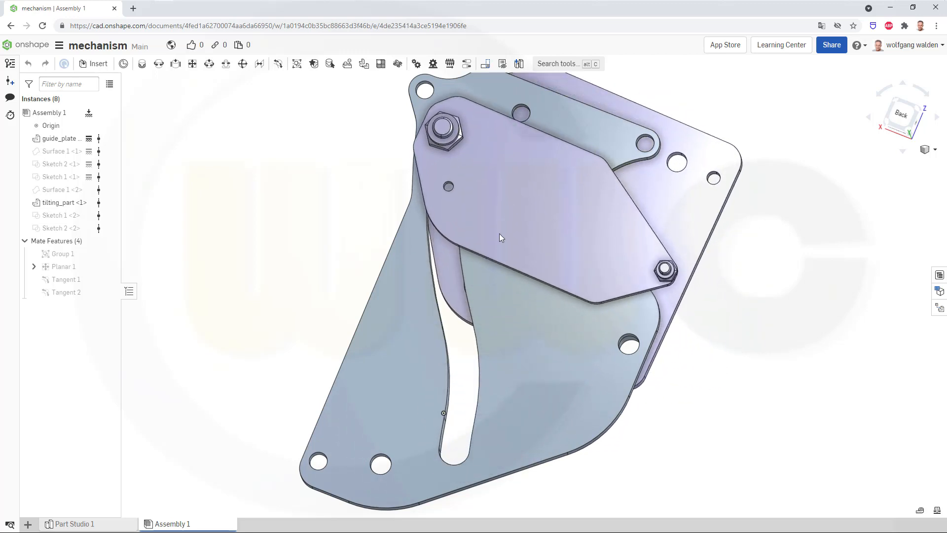
{"action": "left_click_drag", "start_coordinate": [501, 237], "coordinate": [561, 390]}
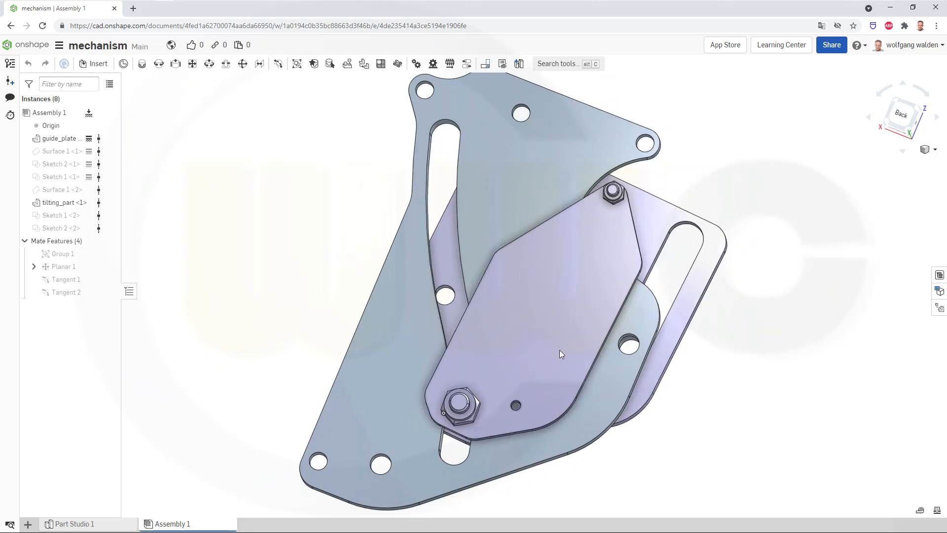
{"action": "left_click_drag", "start_coordinate": [558, 353], "coordinate": [564, 226]}
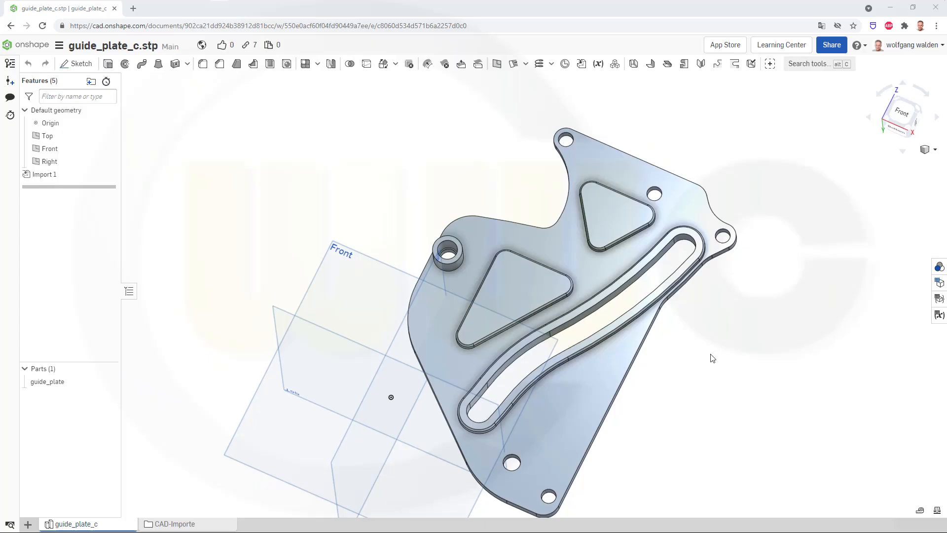
{"action": "mouse_move", "coordinate": [694, 382]}
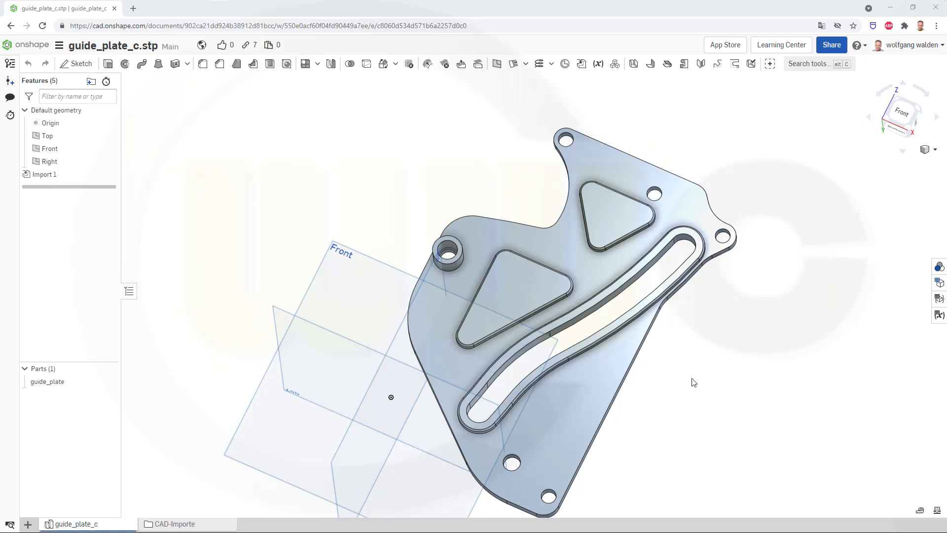
{"action": "mouse_move", "coordinate": [692, 386]}
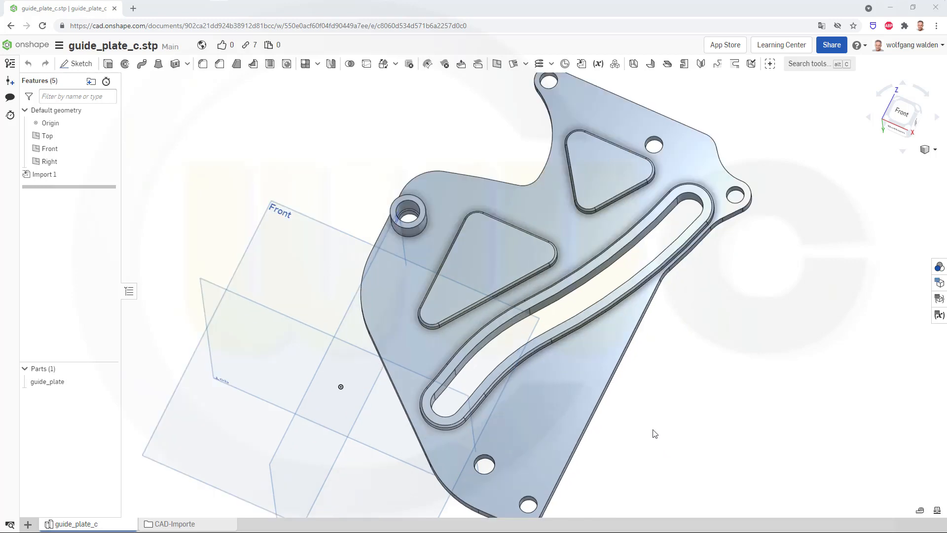
{"action": "mouse_move", "coordinate": [649, 421]}
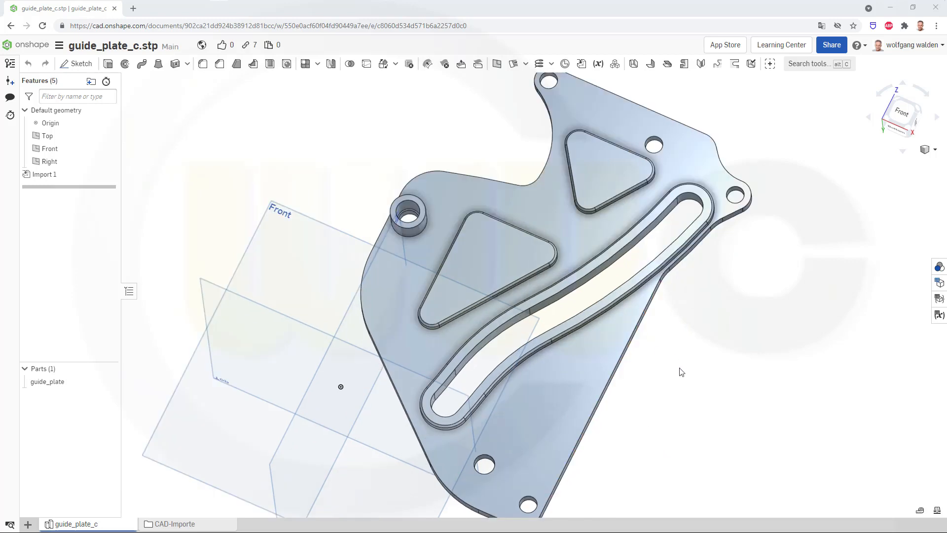
{"action": "mouse_move", "coordinate": [694, 403]}
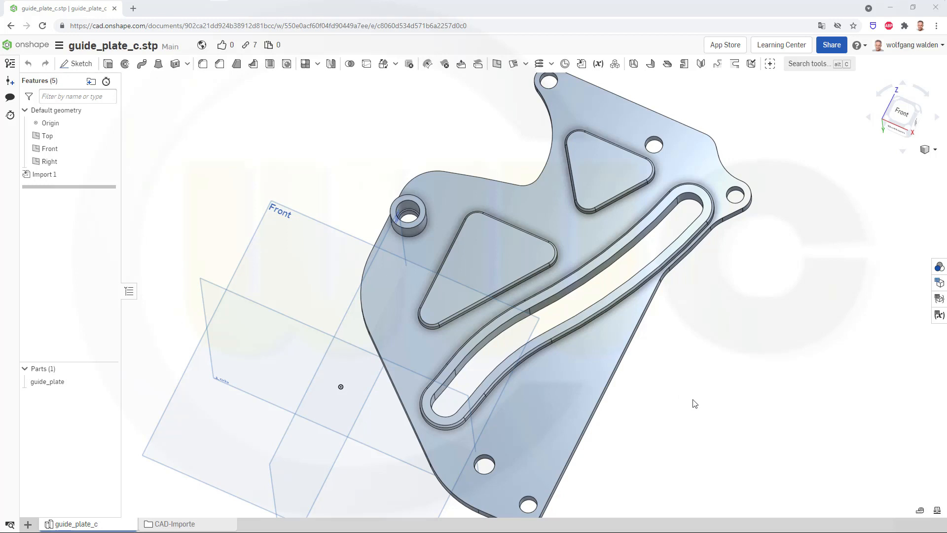
{"action": "mouse_move", "coordinate": [824, 429]}
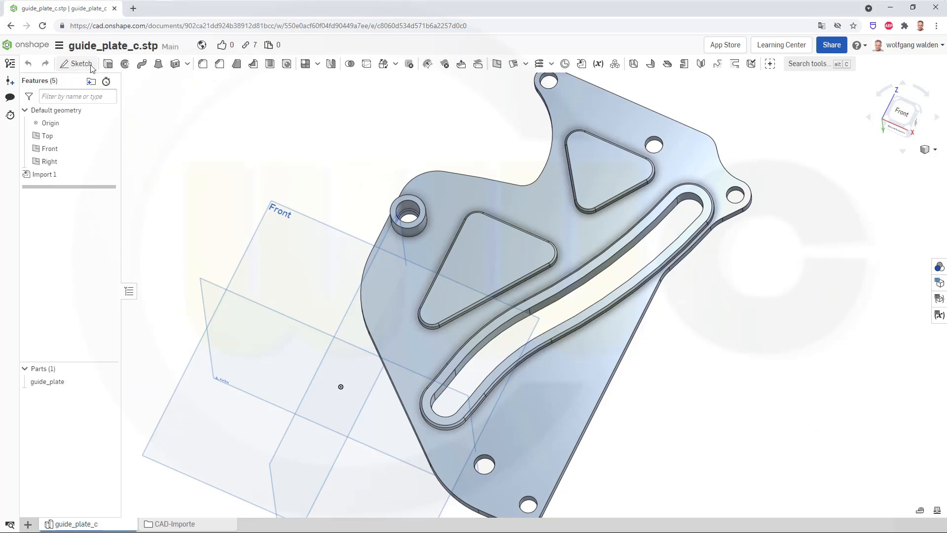
Start Sketch 1 on the imported guide plate's face.
{"action": "left_click", "coordinate": [77, 64]}
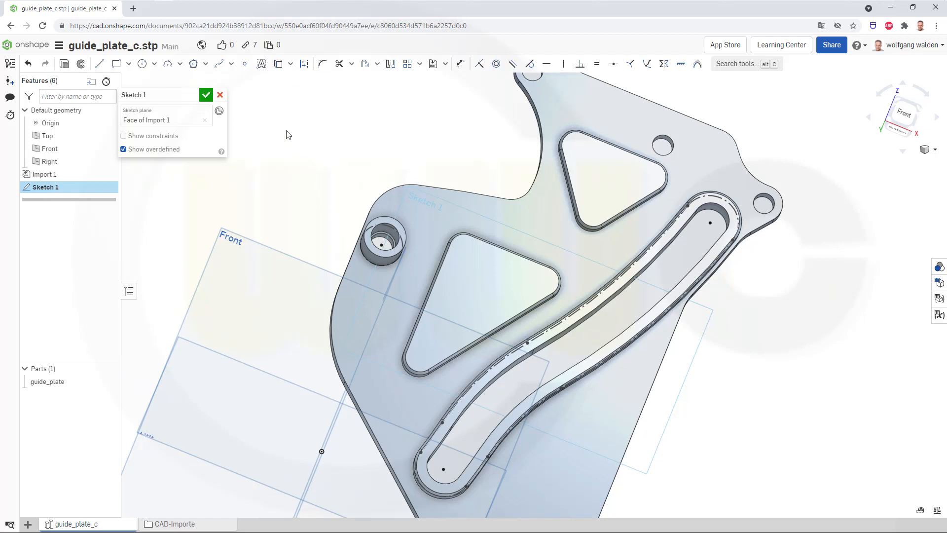
{"action": "mouse_move", "coordinate": [288, 142]}
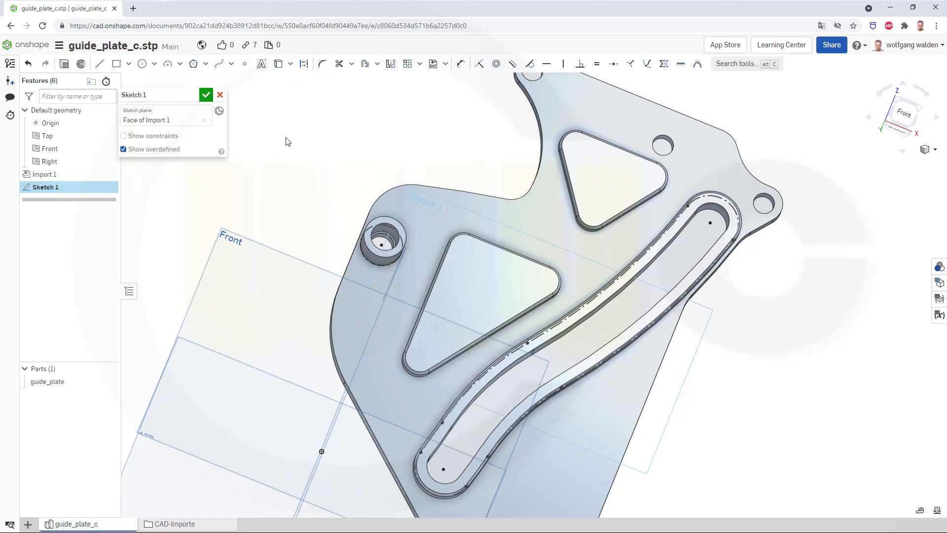
{"action": "mouse_move", "coordinate": [285, 189]}
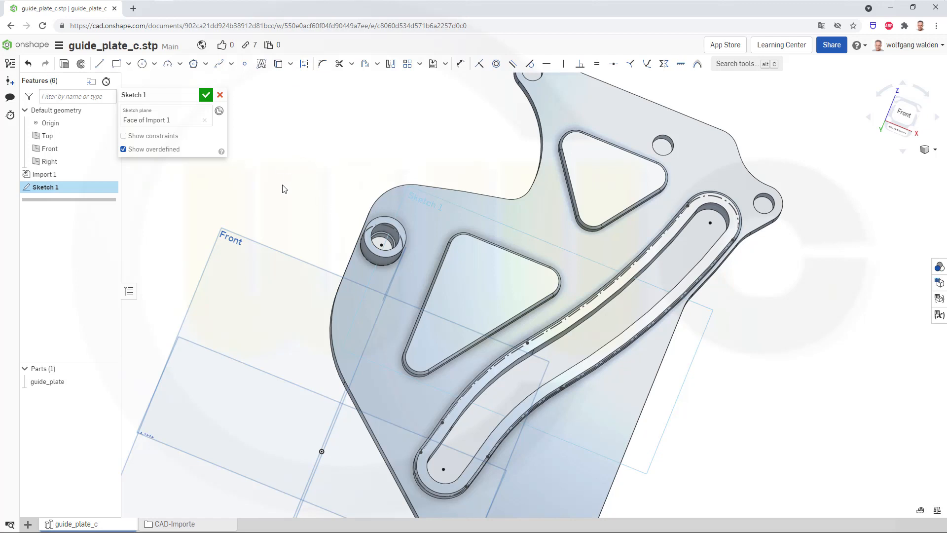
{"action": "mouse_move", "coordinate": [280, 185]}
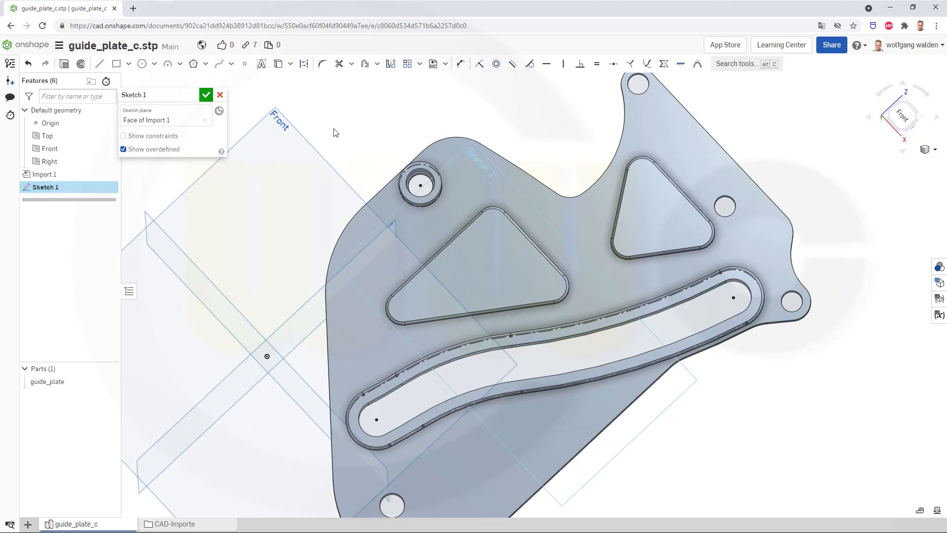
{"action": "mouse_move", "coordinate": [246, 64]}
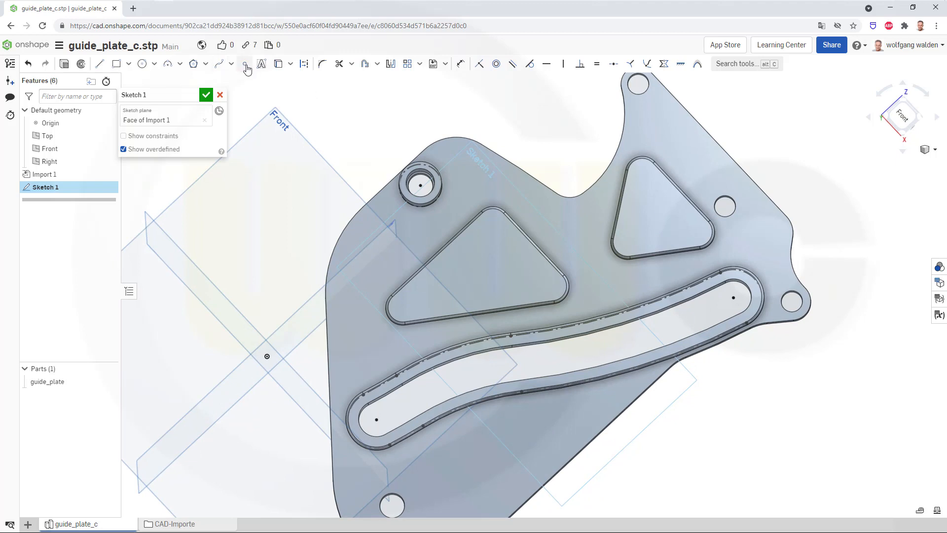
Sketch a spline from the slot's upper end, then a tangent arc concentric with the slot edge.
{"action": "left_click", "coordinate": [245, 63]}
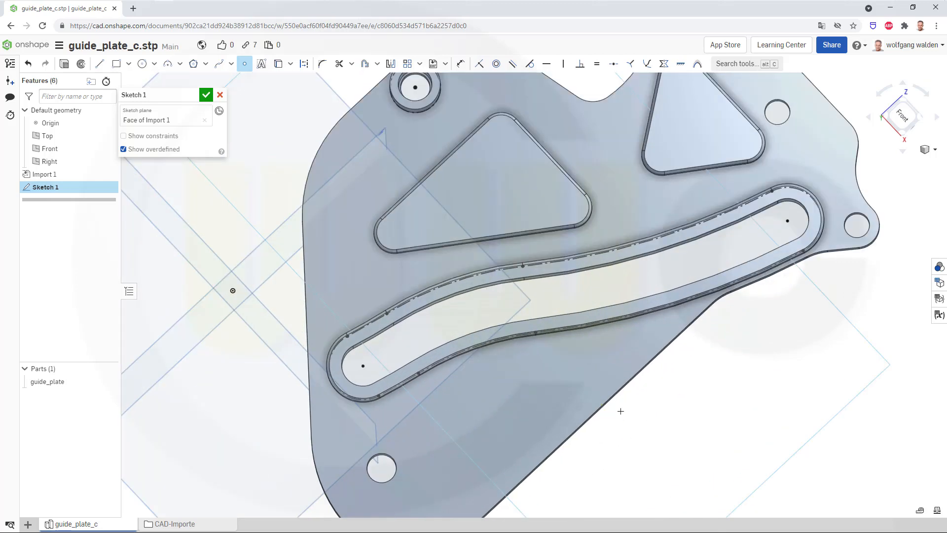
{"action": "mouse_move", "coordinate": [305, 81]}
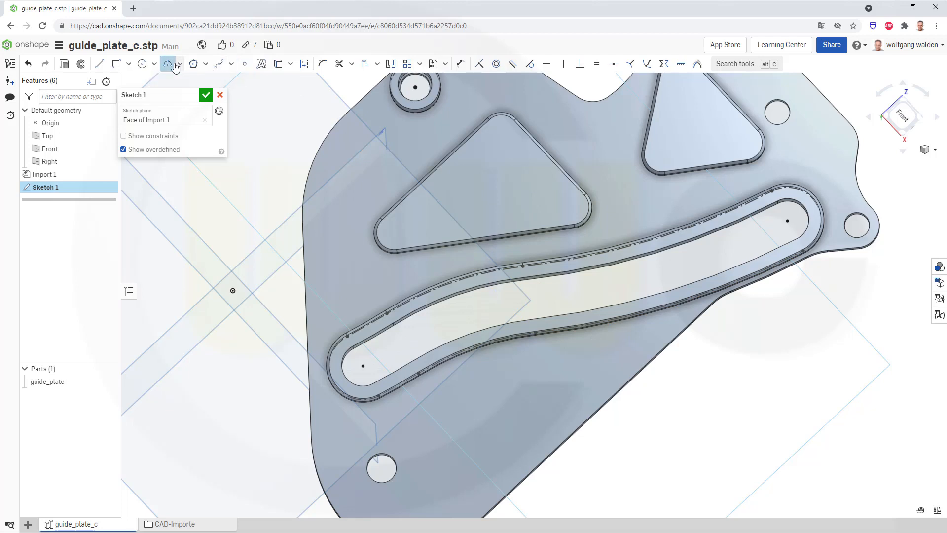
{"action": "mouse_move", "coordinate": [800, 257]}
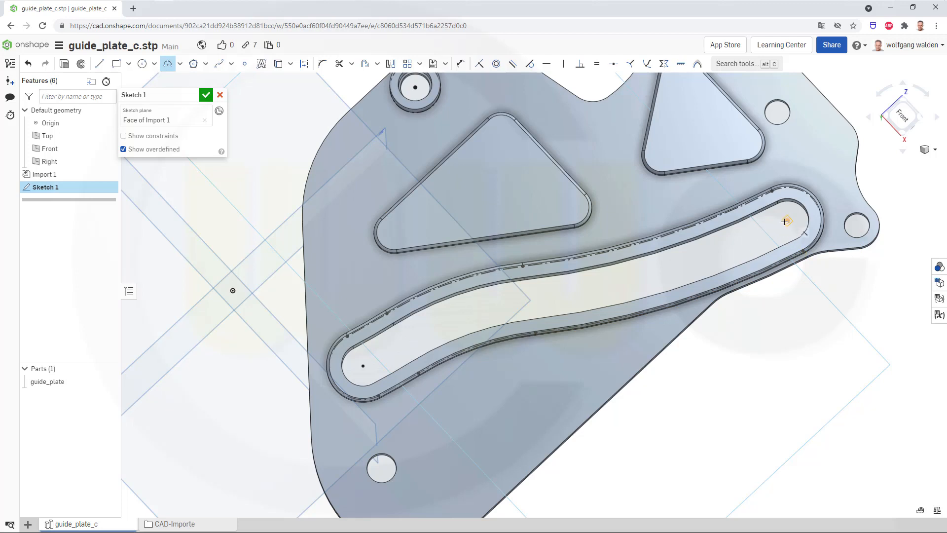
{"action": "left_click_drag", "start_coordinate": [785, 221], "coordinate": [551, 296]}
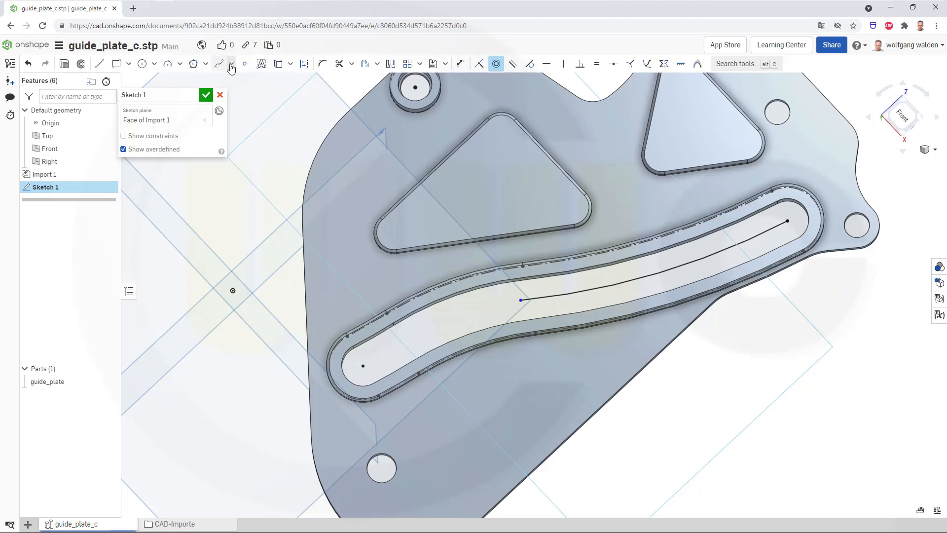
{"action": "left_click", "coordinate": [232, 64]}
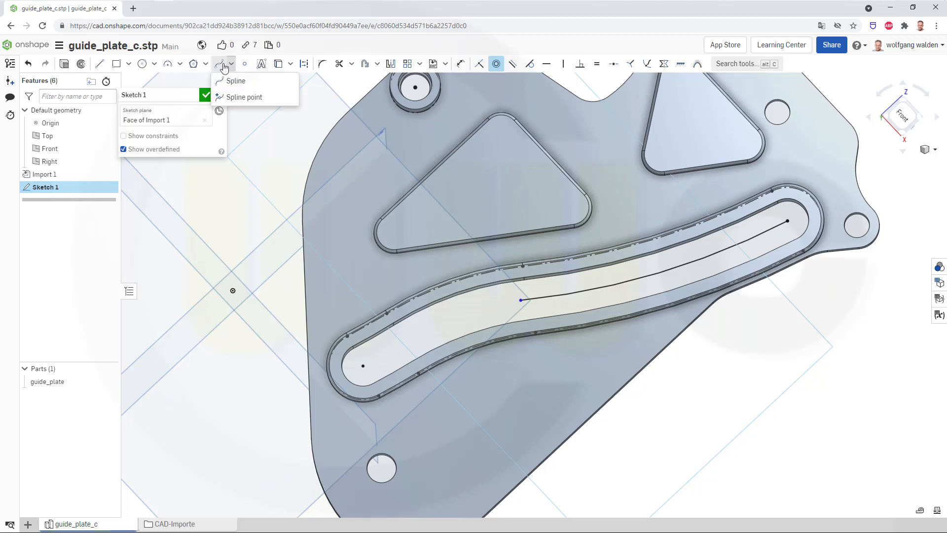
{"action": "left_click", "coordinate": [180, 63]}
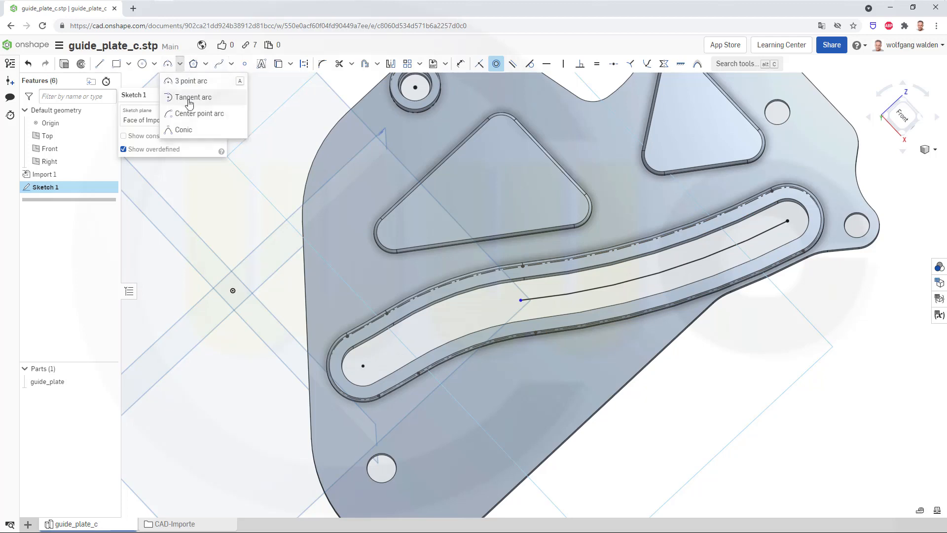
{"action": "left_click", "coordinate": [194, 97]}
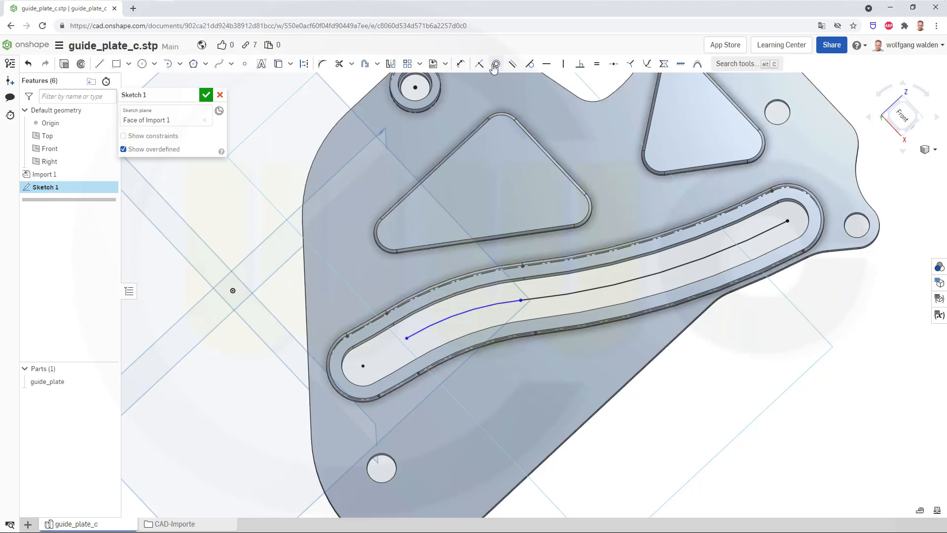
{"action": "left_click", "coordinate": [495, 64]}
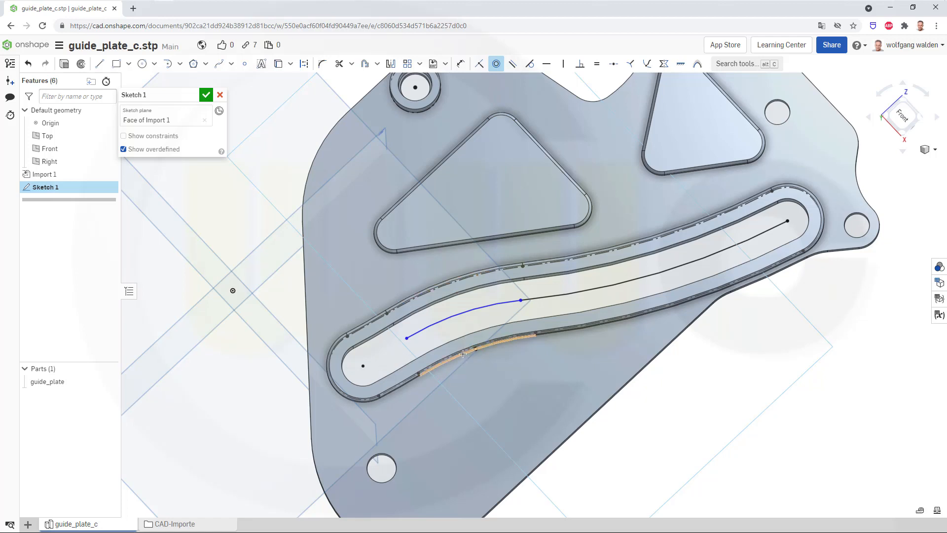
{"action": "left_click", "coordinate": [303, 63]}
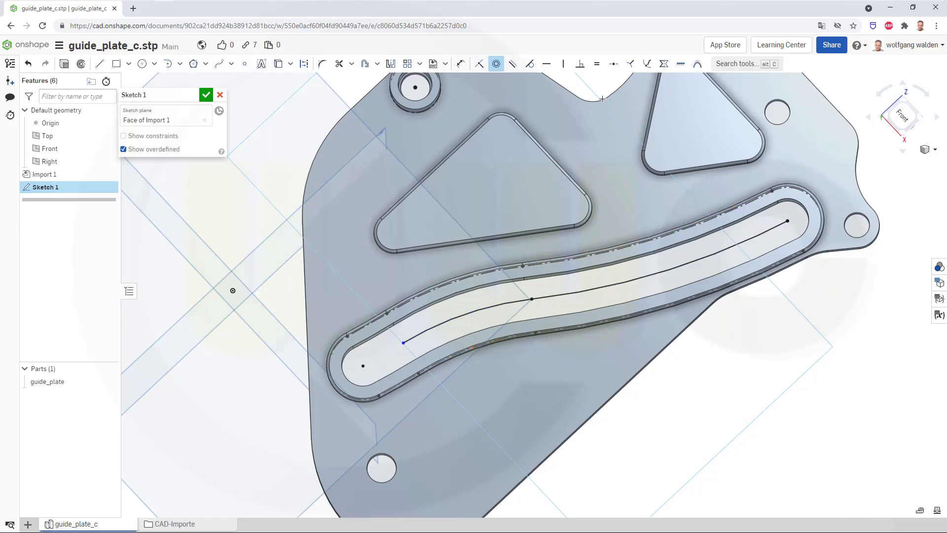
Join the arc to the slot's lower end center with a tangent-constrained segment.
{"action": "left_click", "coordinate": [529, 64]}
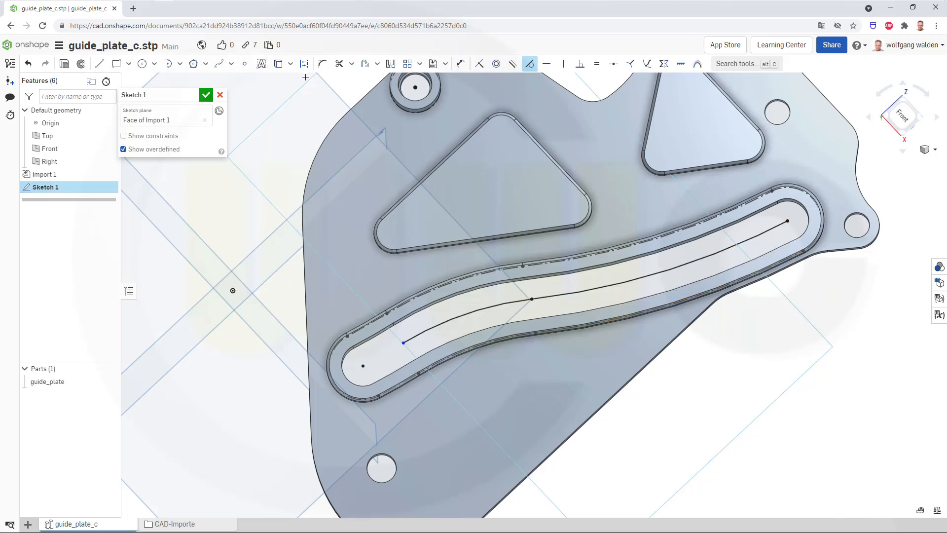
{"action": "mouse_move", "coordinate": [171, 63]}
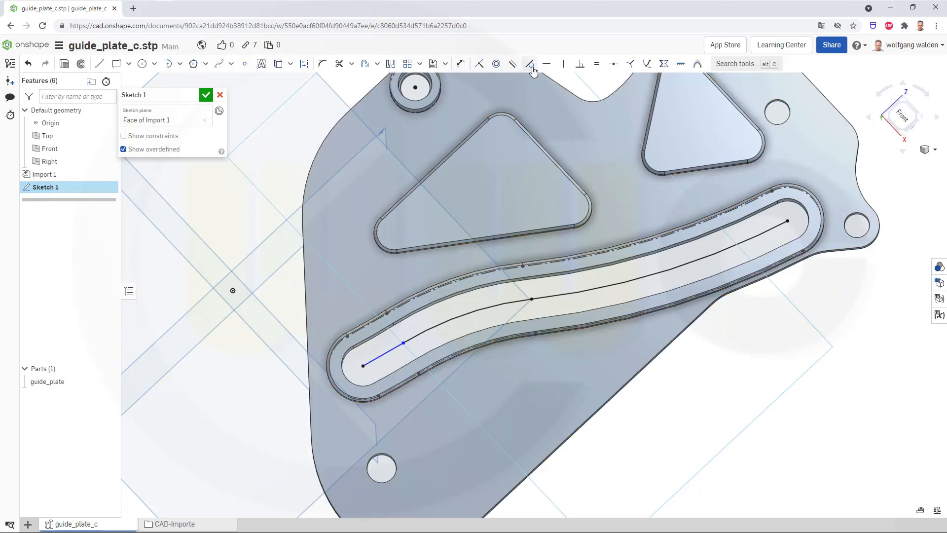
{"action": "left_click", "coordinate": [496, 64]}
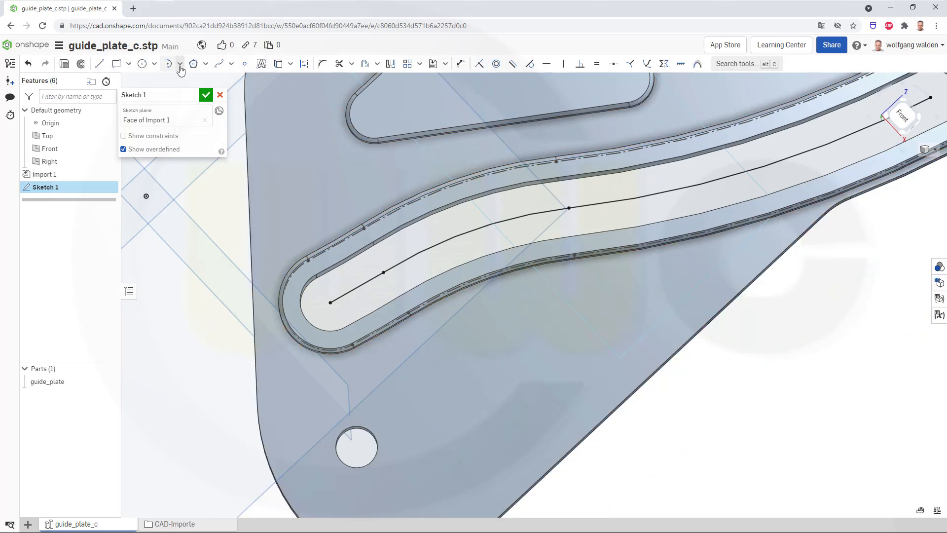
{"action": "left_click", "coordinate": [529, 64]}
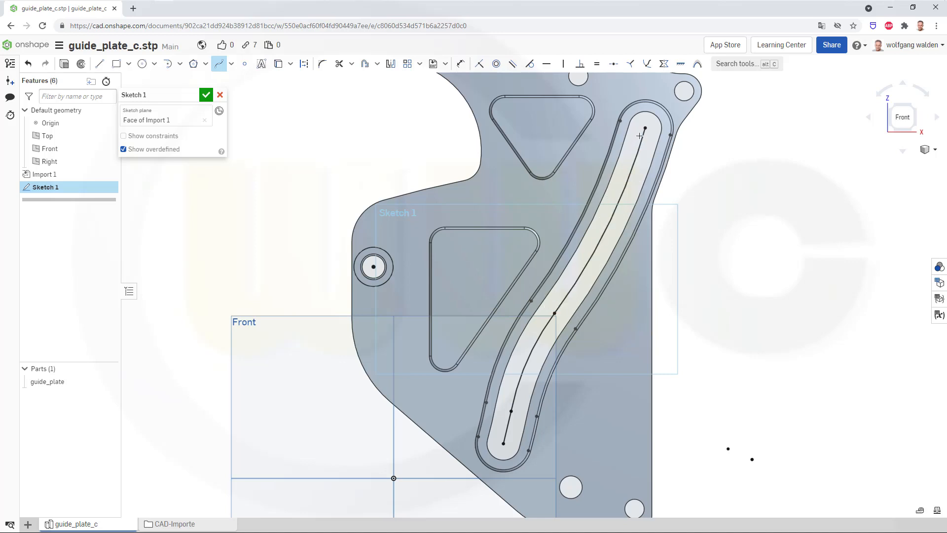
{"action": "mouse_move", "coordinate": [571, 280]}
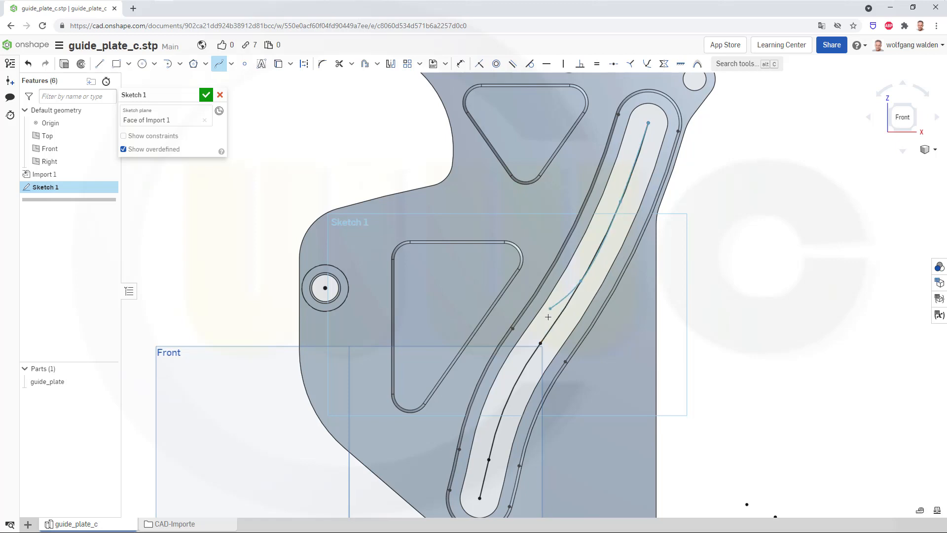
Trace a spline along the slot centre from end to end and accept Sketch 1.
{"action": "left_click_drag", "start_coordinate": [548, 317], "coordinate": [525, 353]}
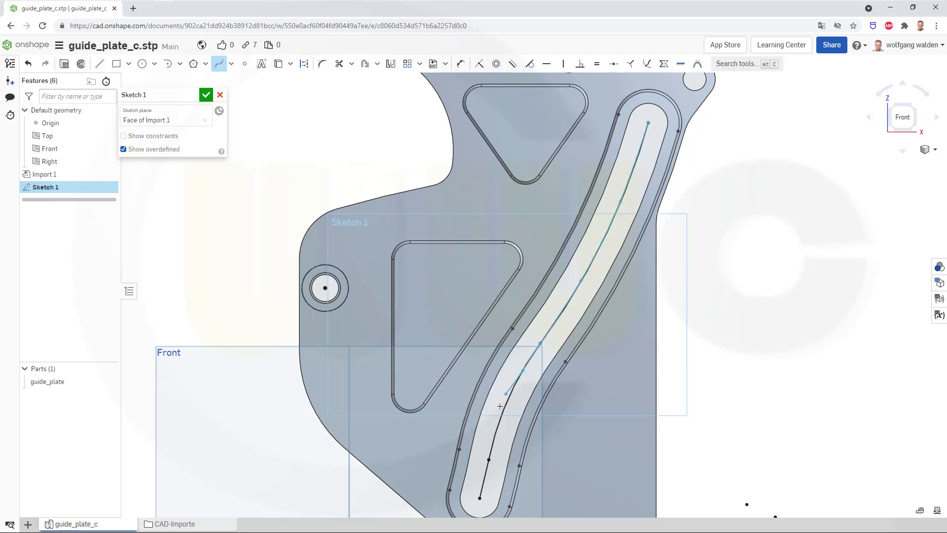
{"action": "left_click", "coordinate": [489, 450]}
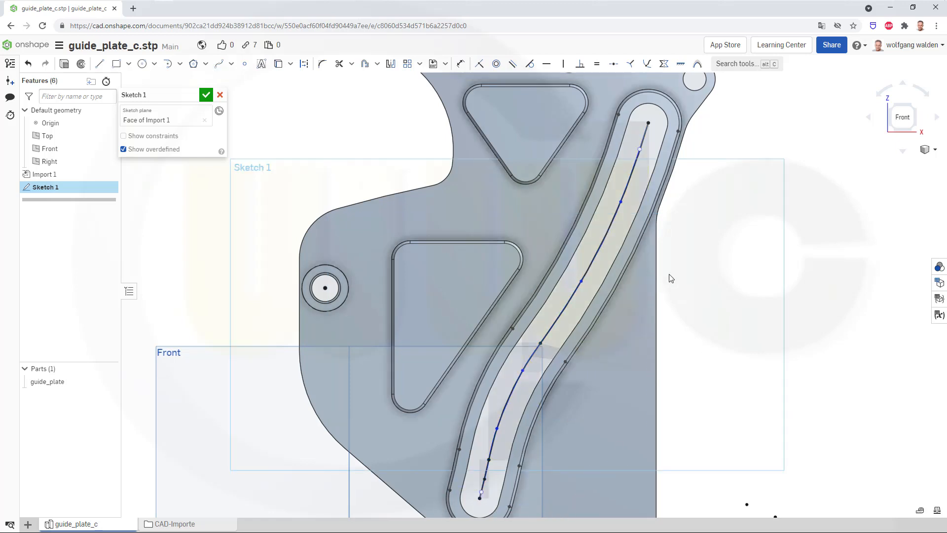
{"action": "right_click", "coordinate": [598, 251]}
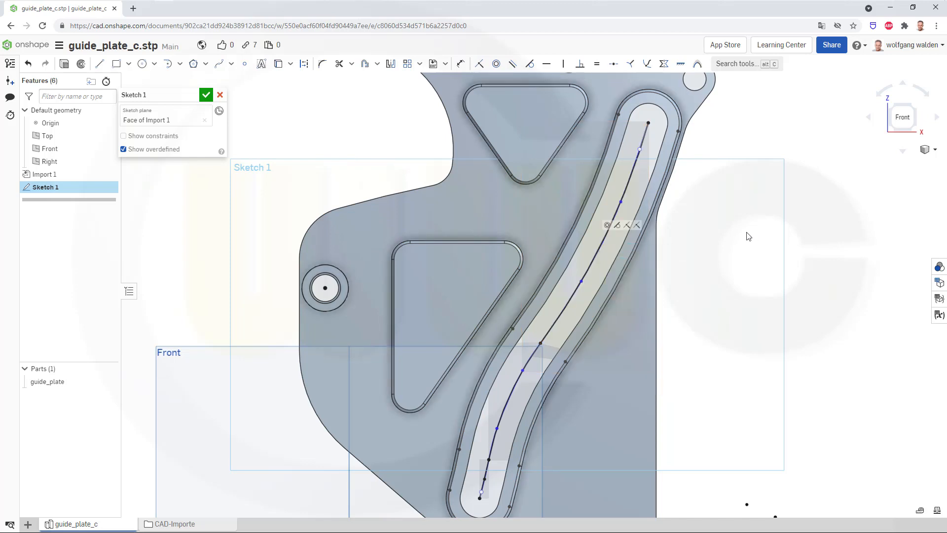
{"action": "mouse_move", "coordinate": [342, 131]}
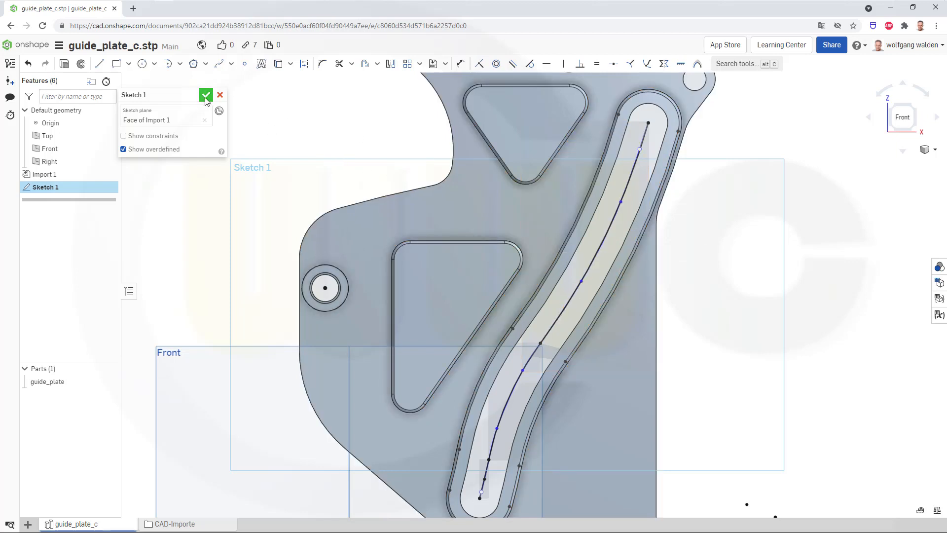
{"action": "left_click", "coordinate": [205, 95]}
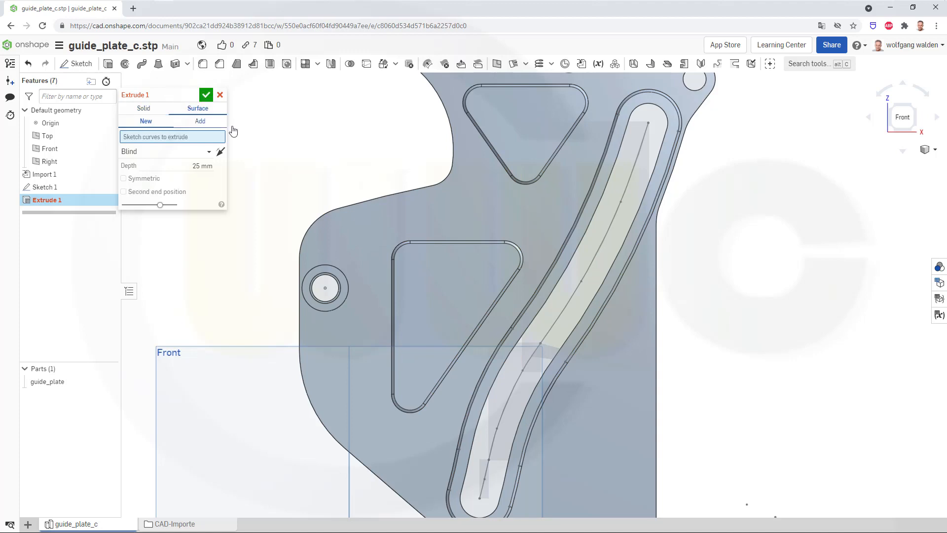
Extrude the slot's centre curve as a symmetric 25 mm surface (Extrude 1).
{"action": "left_click", "coordinate": [589, 275]}
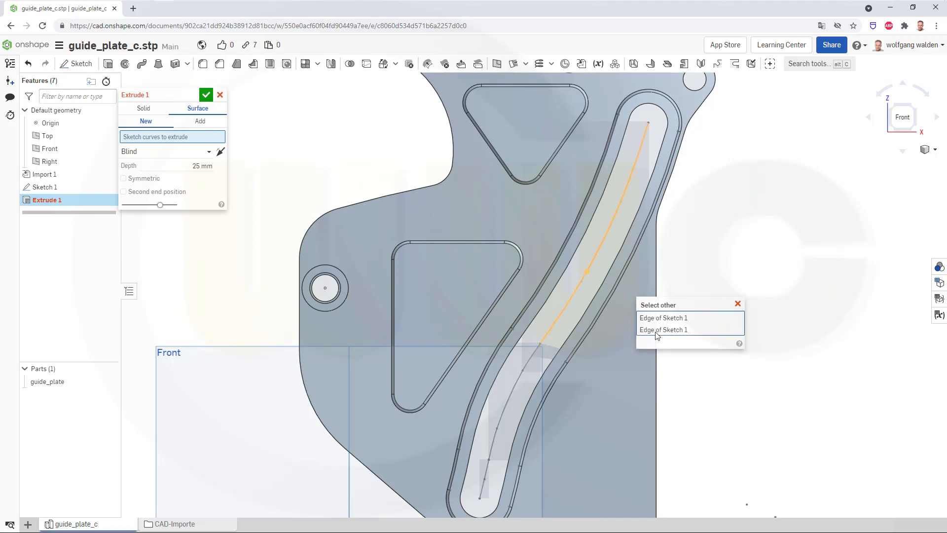
{"action": "left_click", "coordinate": [663, 318]}
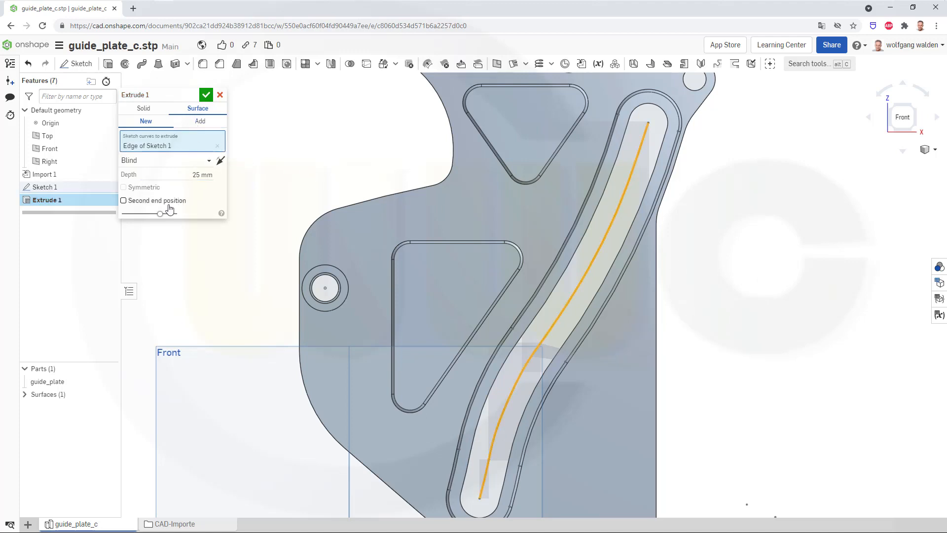
{"action": "left_click", "coordinate": [124, 186]}
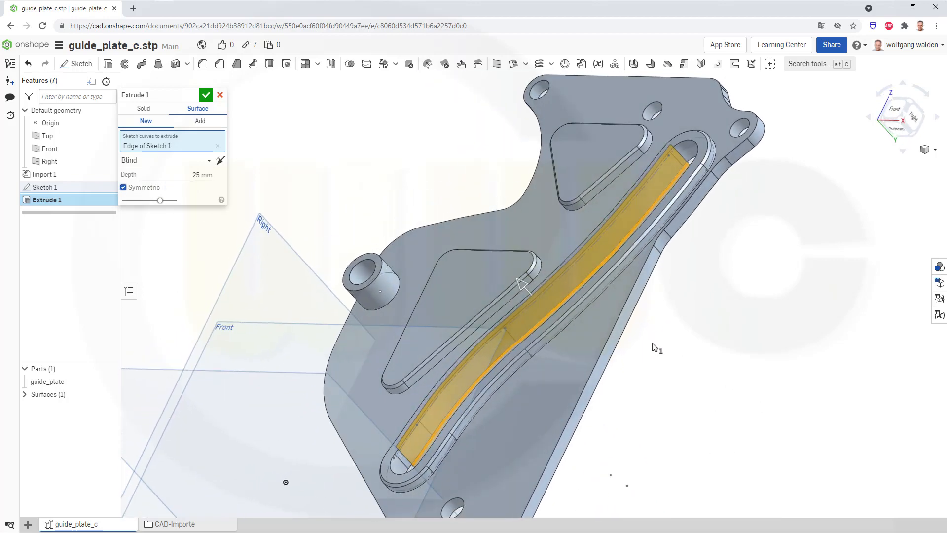
{"action": "left_click", "coordinate": [207, 95]}
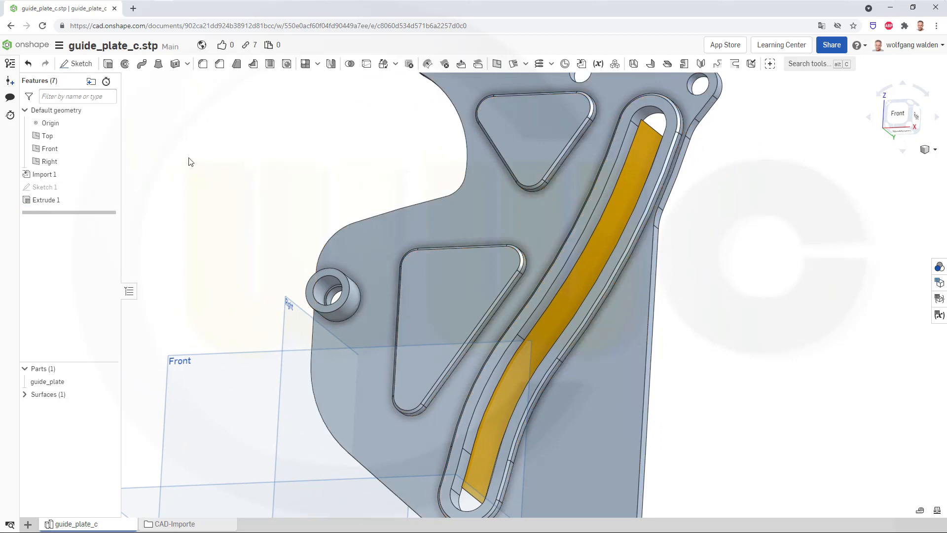
{"action": "mouse_move", "coordinate": [178, 151]}
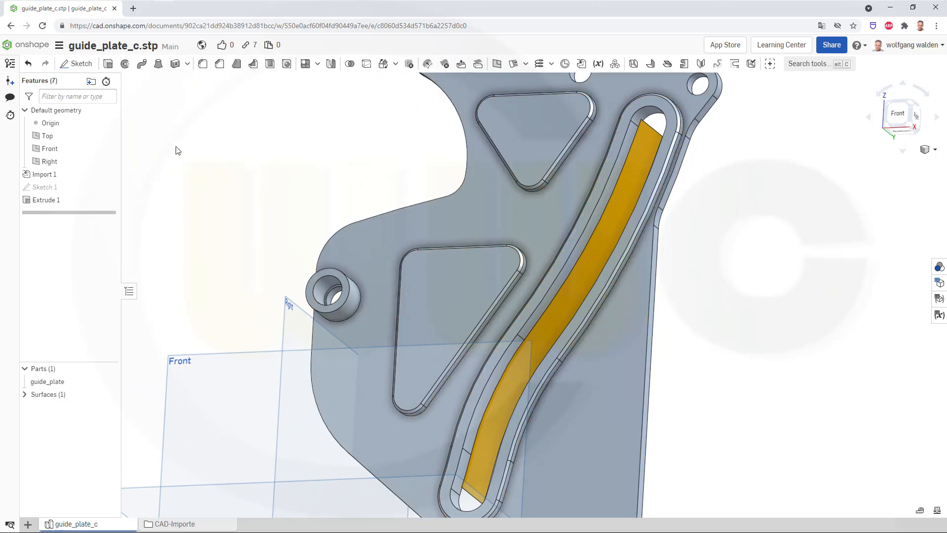
{"action": "mouse_move", "coordinate": [186, 145]}
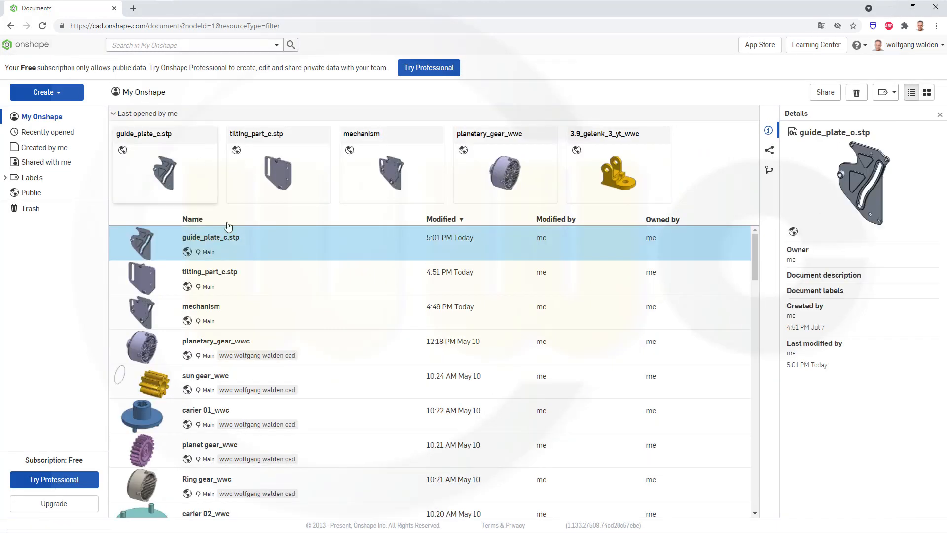
Select and open tilting_part_c.stp from the documents list.
{"action": "left_click", "coordinate": [210, 272]}
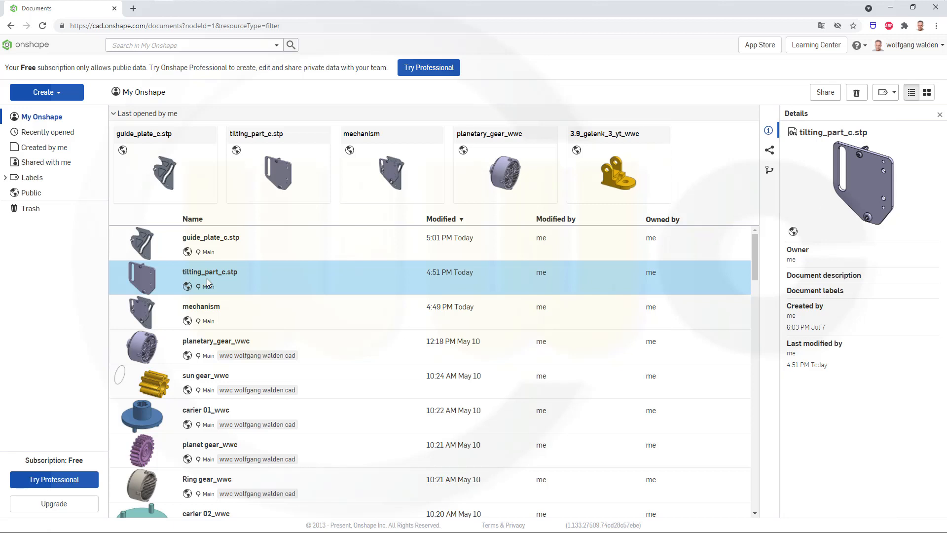
{"action": "double_click", "coordinate": [210, 272]}
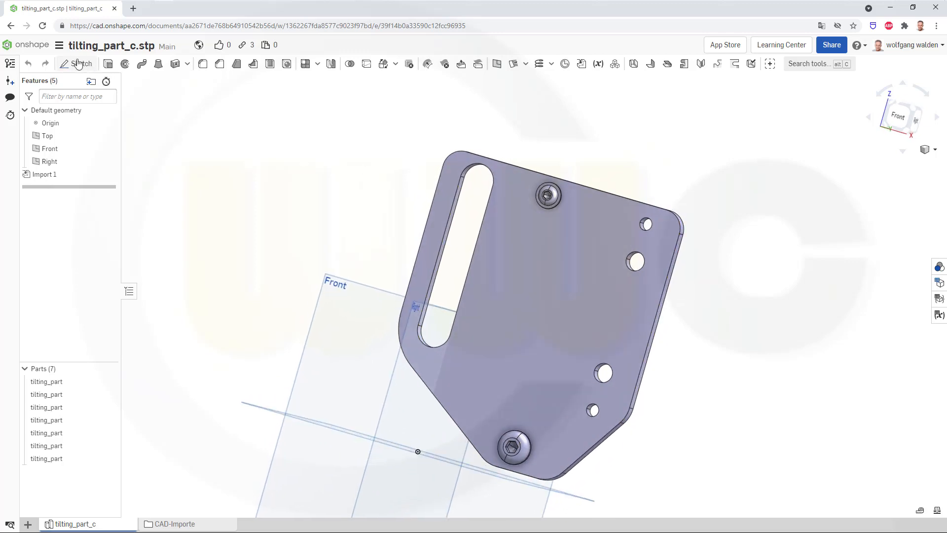
Sketch a straight line down the long slot's centre on the tilting part's face.
{"action": "left_click", "coordinate": [77, 64]}
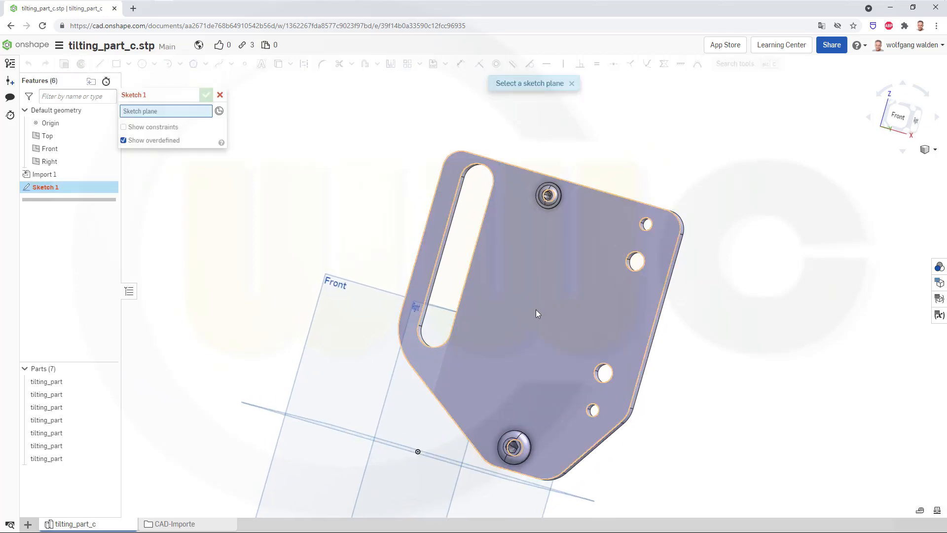
{"action": "left_click", "coordinate": [538, 314]}
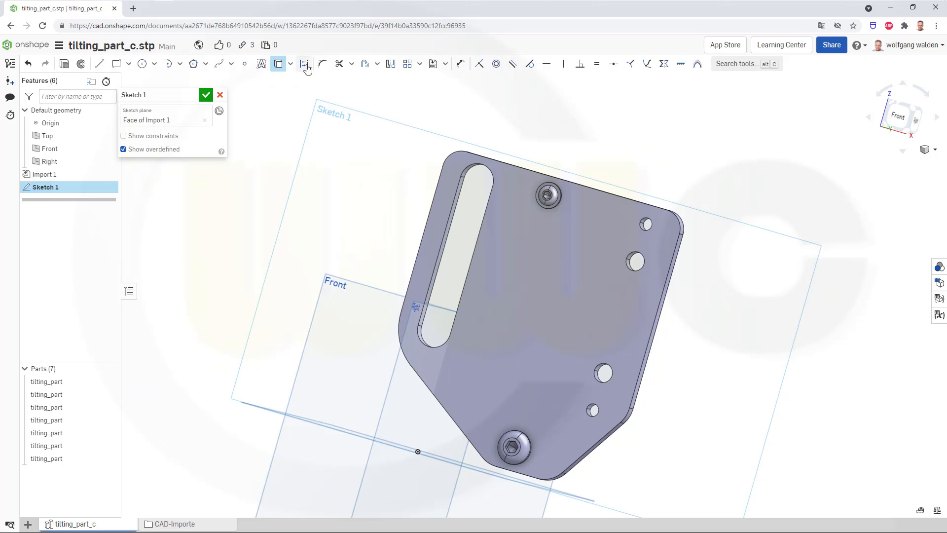
{"action": "left_click", "coordinate": [304, 64]}
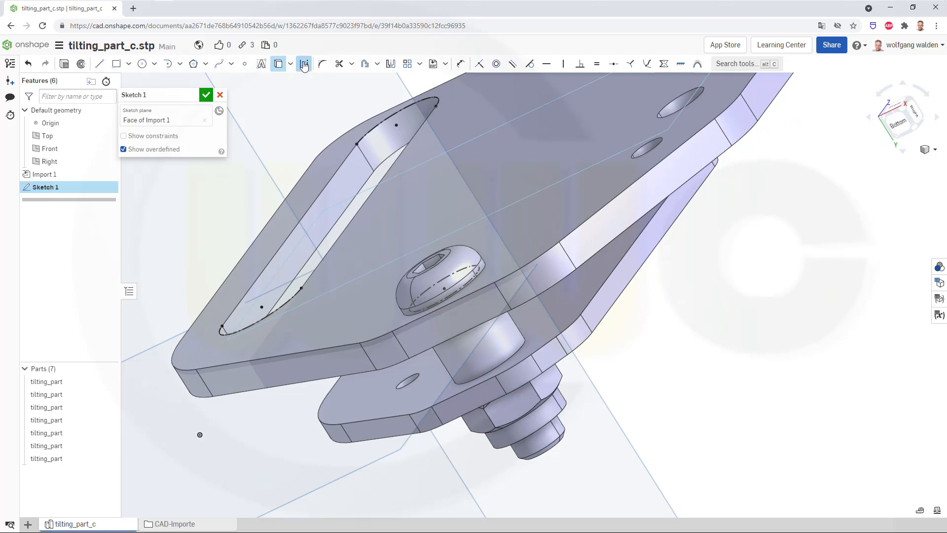
{"action": "left_click", "coordinate": [245, 64]}
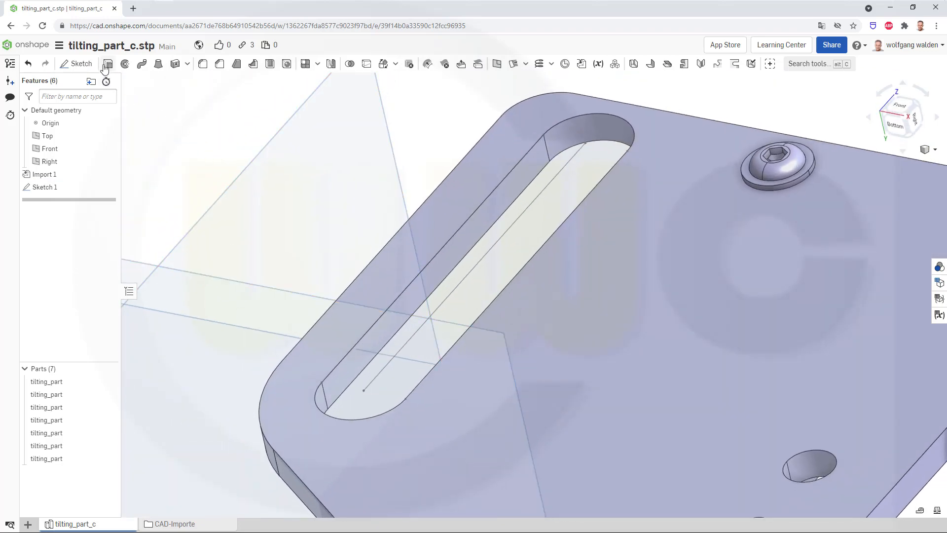
Extrude the tilting part's slot line as a symmetric 25 mm surface.
{"action": "left_click", "coordinate": [107, 63]}
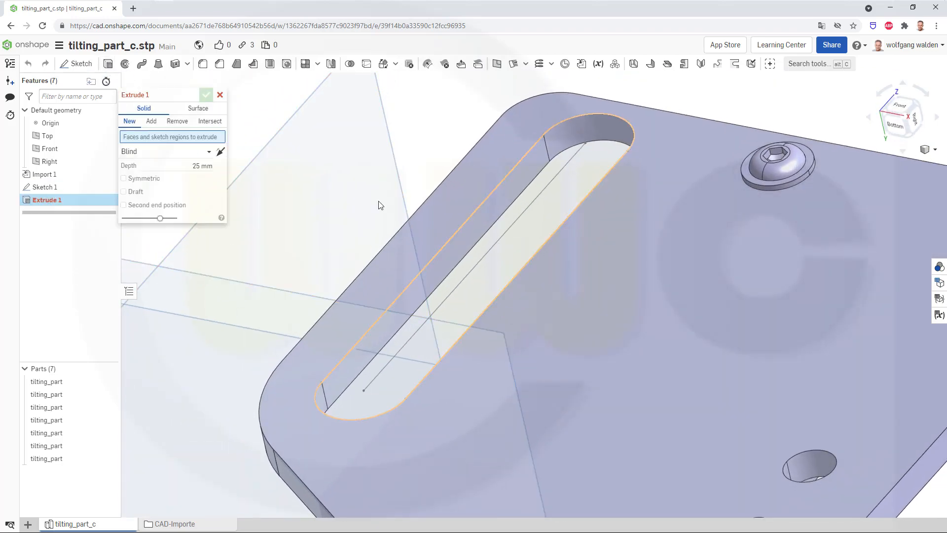
{"action": "left_click", "coordinate": [198, 108]}
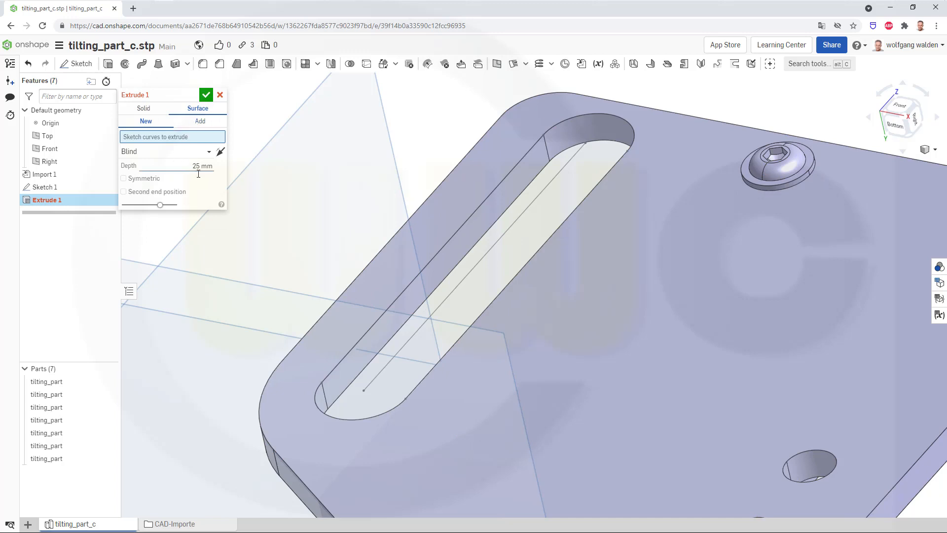
{"action": "left_click", "coordinate": [123, 177]}
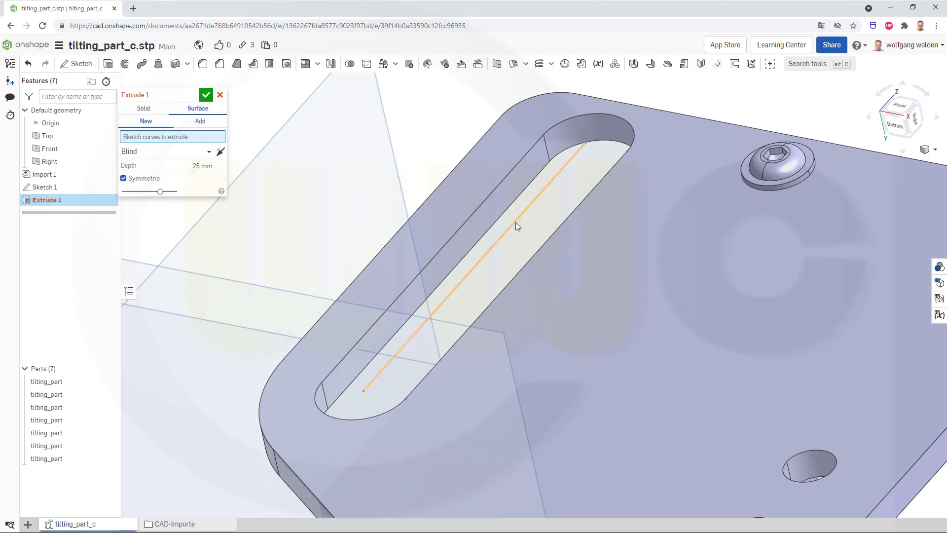
{"action": "left_click", "coordinate": [517, 226]}
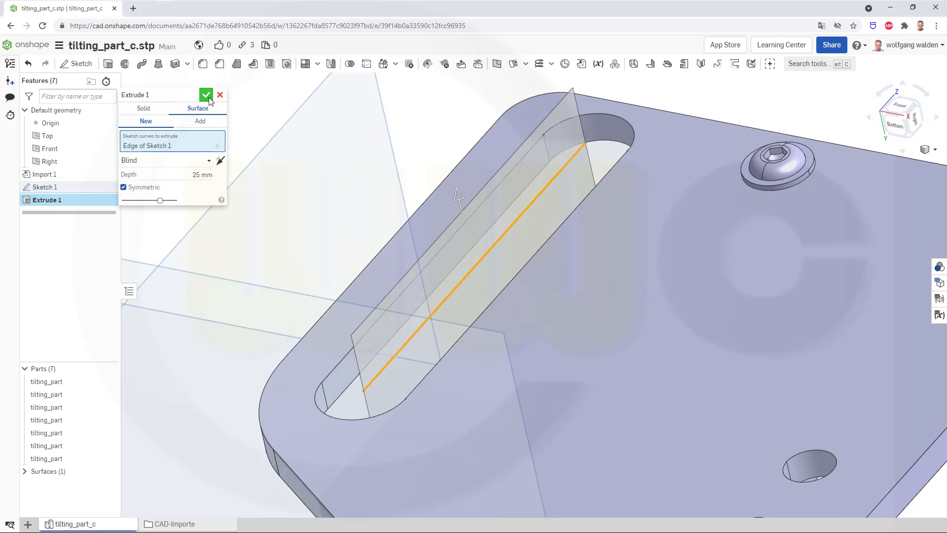
{"action": "left_click", "coordinate": [207, 95]}
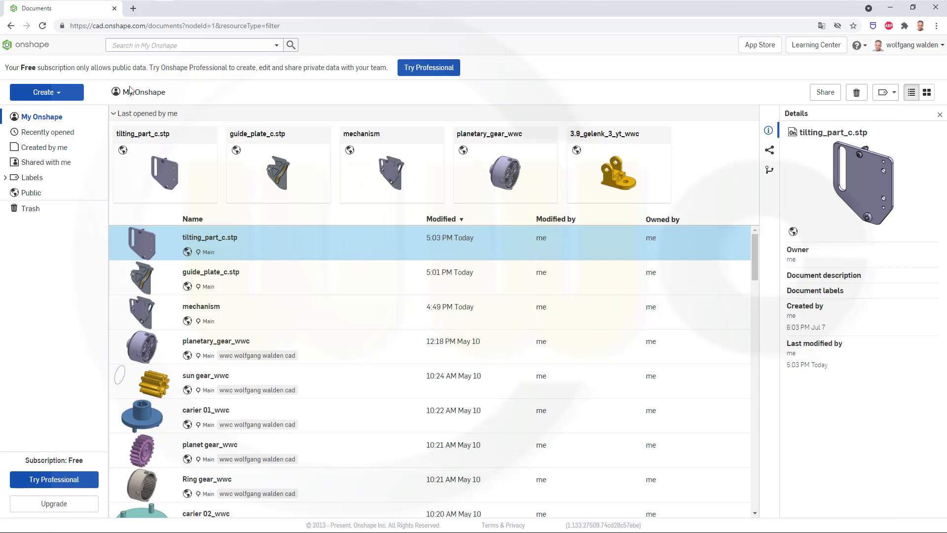
Create a public document named 'slide_and_tilt_mechanism' via Create > Document.
{"action": "left_click", "coordinate": [46, 92]}
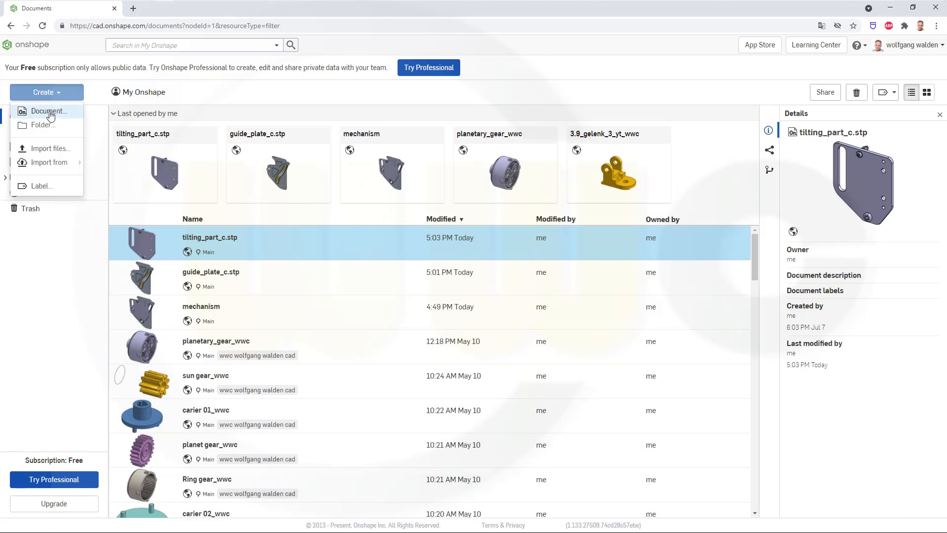
{"action": "left_click", "coordinate": [49, 111]}
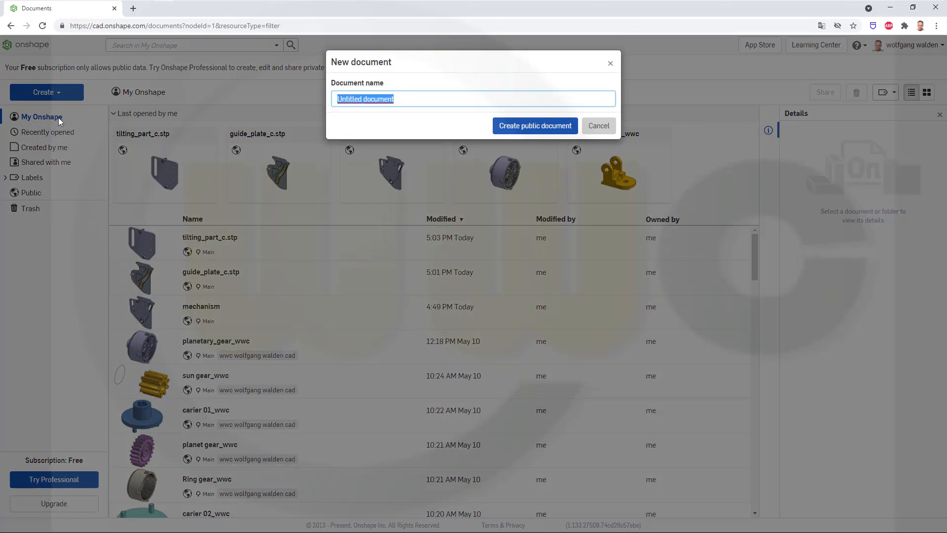
{"action": "type", "text": "SL"}
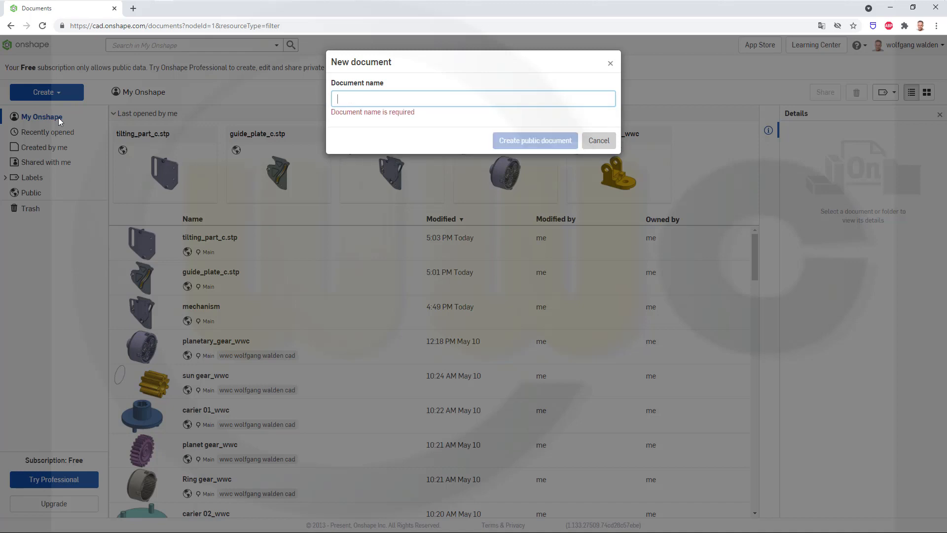
{"action": "type", "text": "slide_and_tilt"}
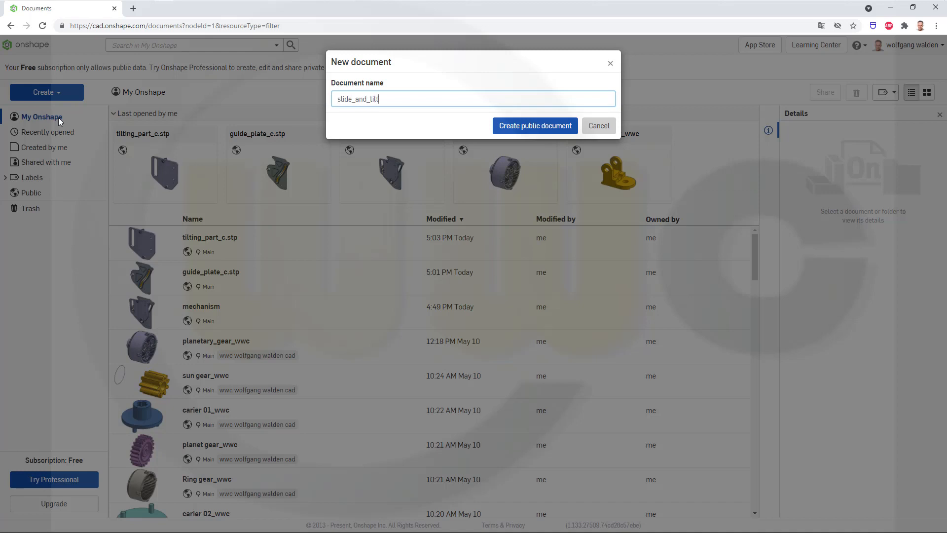
{"action": "type", "text": "_mec"}
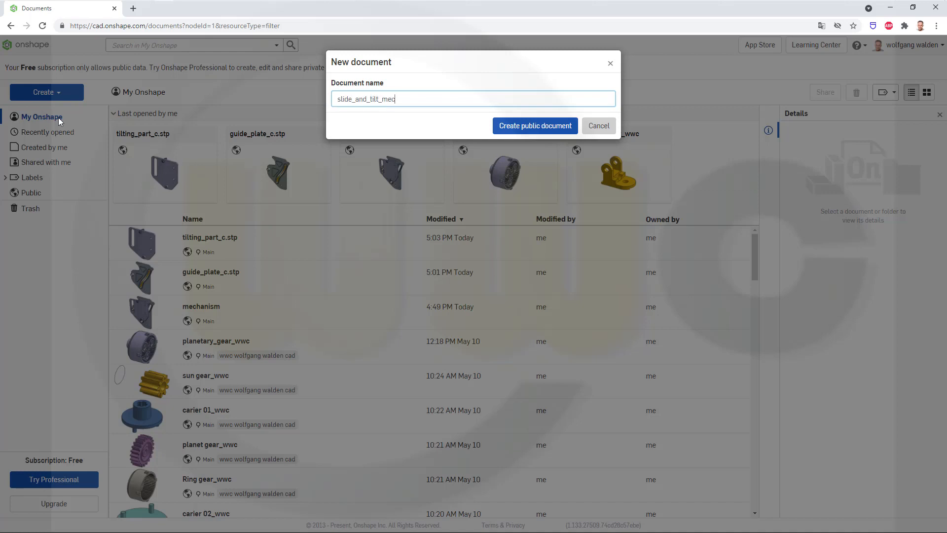
{"action": "type", "text": "han"}
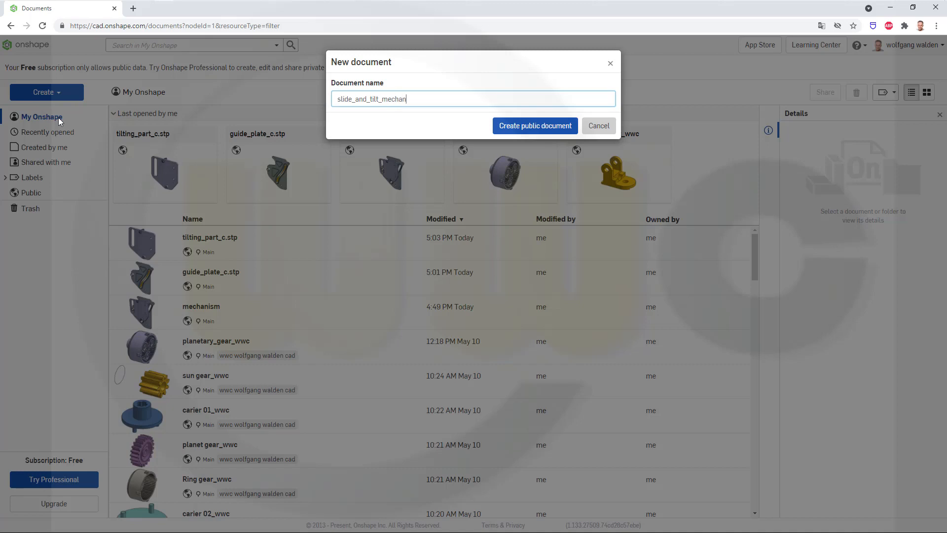
{"action": "type", "text": "ism"}
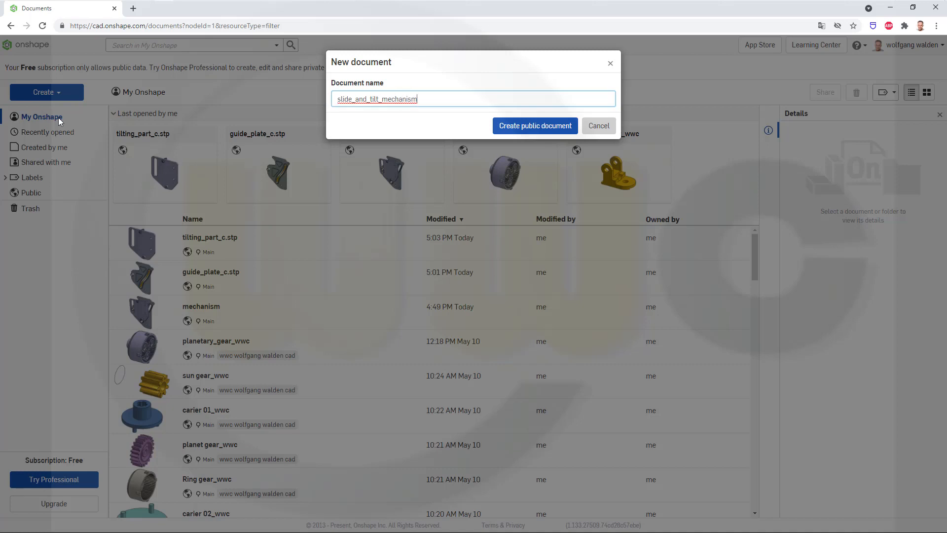
{"action": "left_click", "coordinate": [598, 126]}
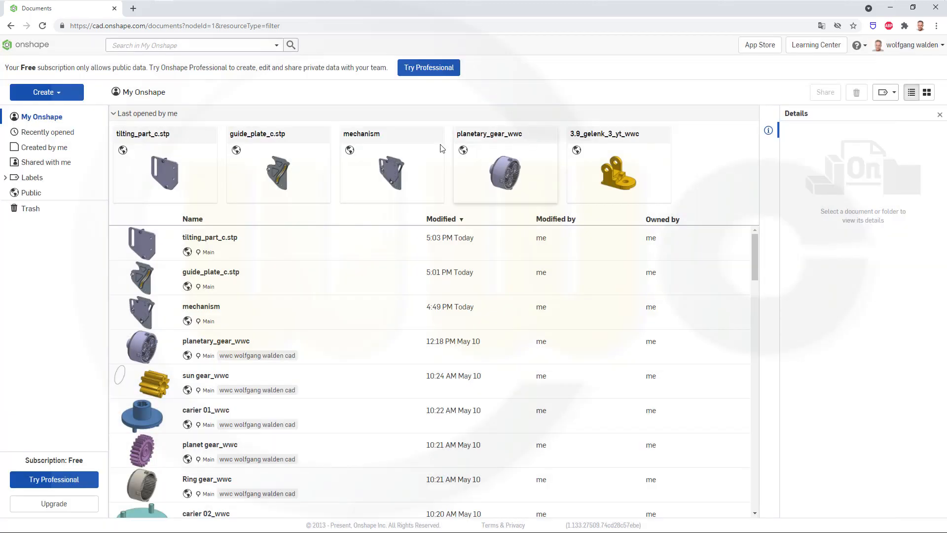
{"action": "mouse_move", "coordinate": [213, 217]}
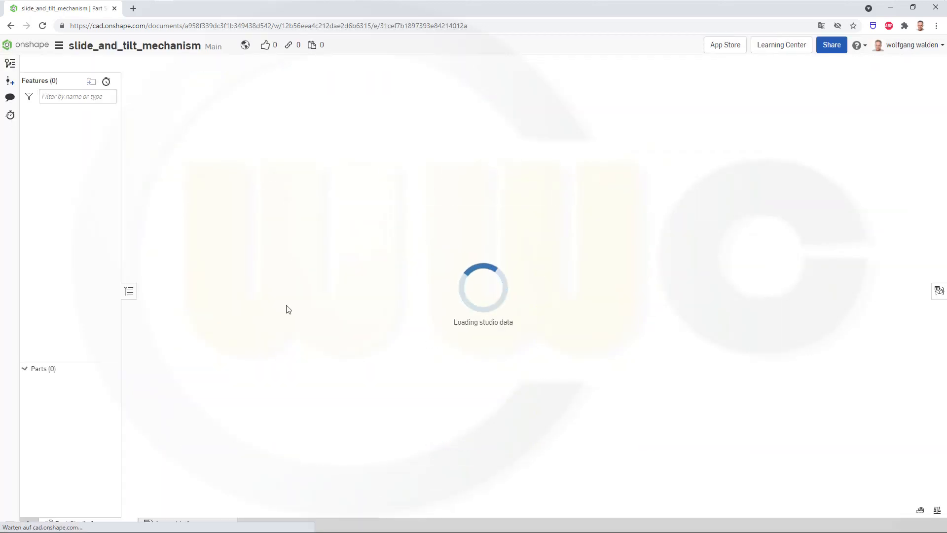
In Assembly 1, browse Insert parts to guide_plate_c.stp under My Onshape.
{"action": "left_click", "coordinate": [172, 524]}
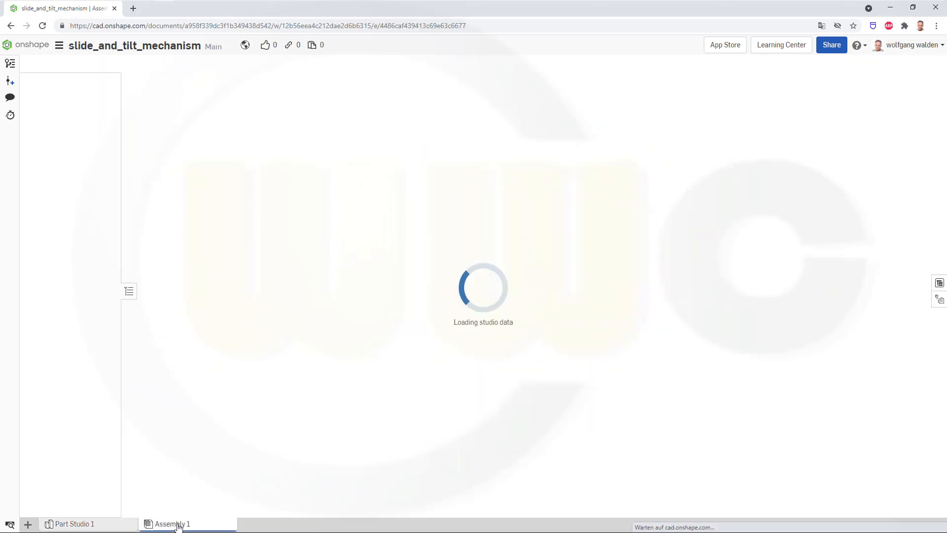
{"action": "left_click", "coordinate": [172, 524]}
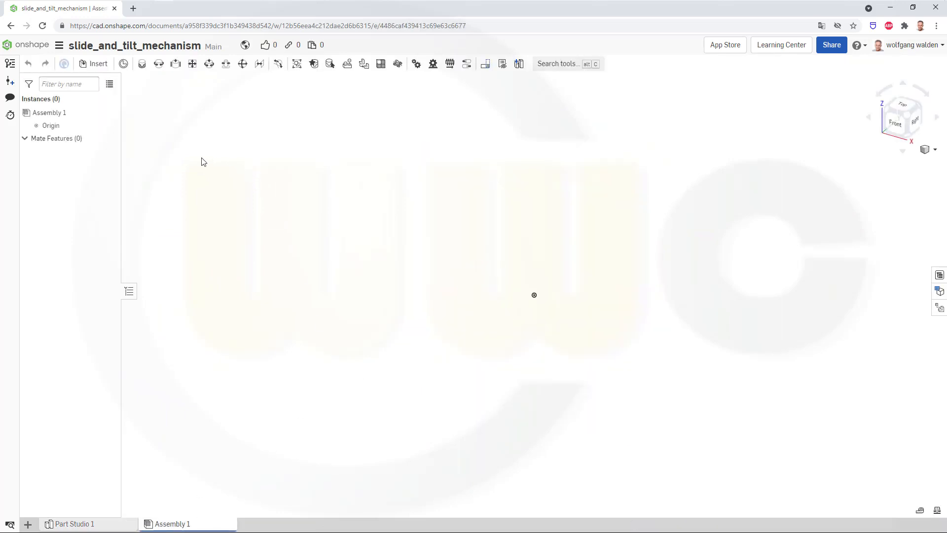
{"action": "left_click", "coordinate": [94, 64]}
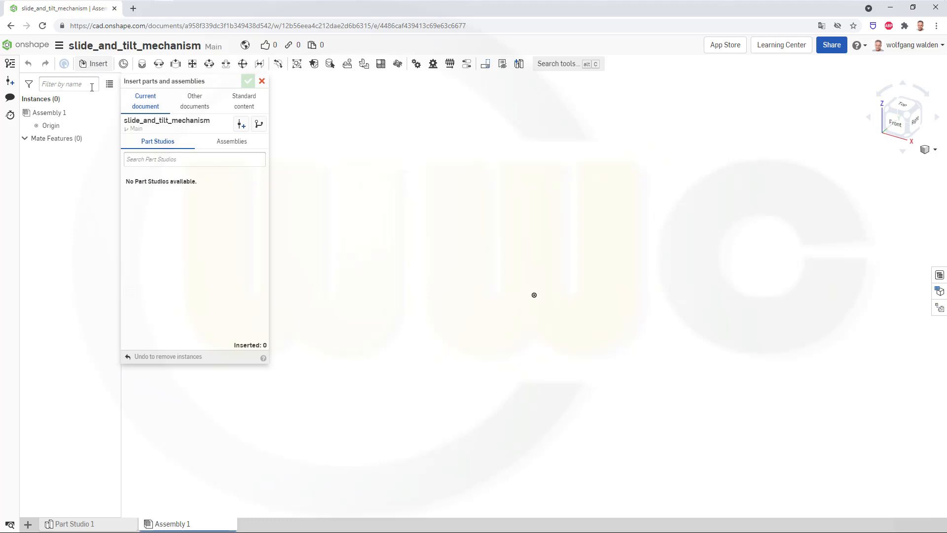
{"action": "left_click", "coordinate": [194, 101]}
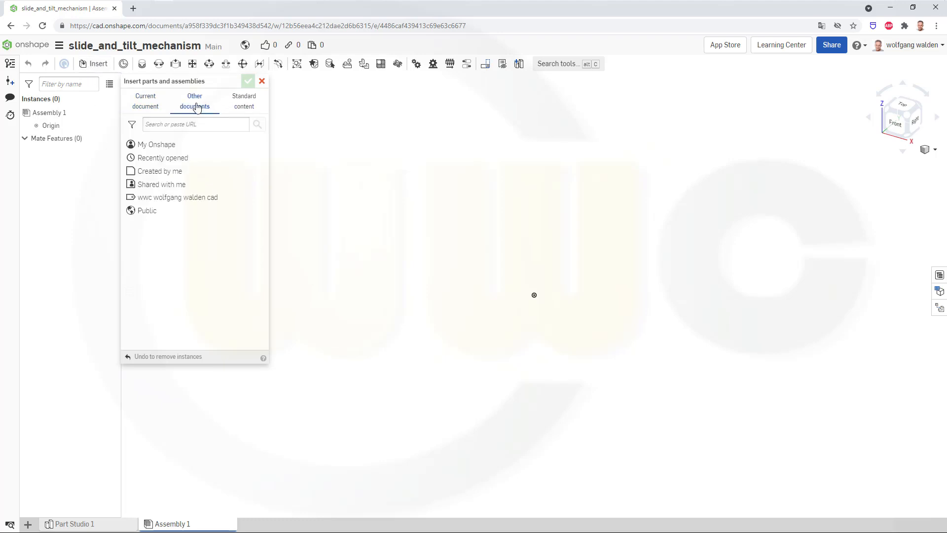
{"action": "left_click", "coordinate": [161, 143]}
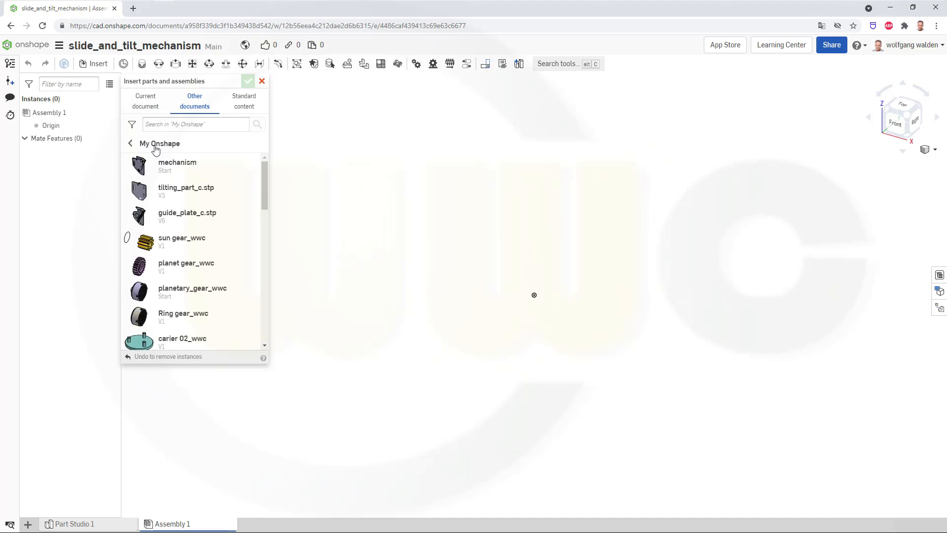
{"action": "mouse_move", "coordinate": [129, 213]}
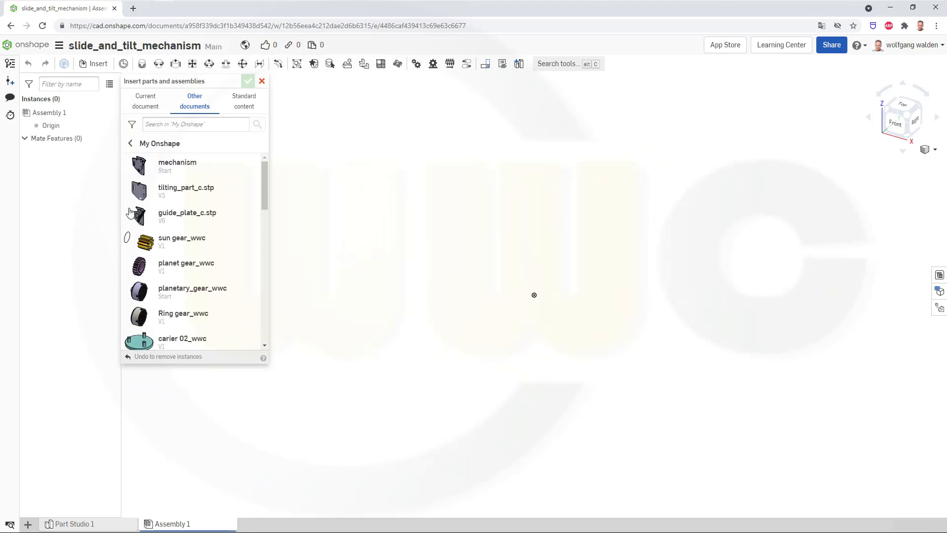
{"action": "mouse_move", "coordinate": [178, 217]}
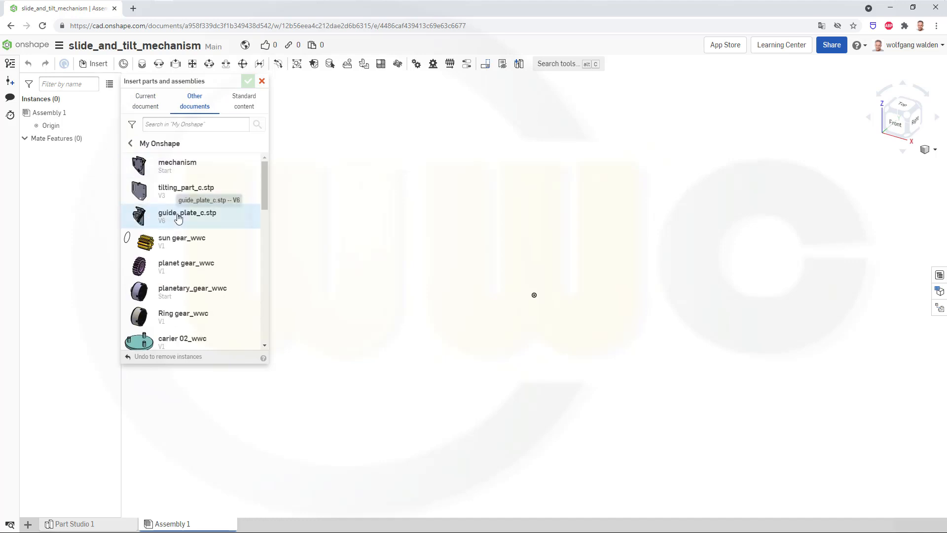
{"action": "left_click", "coordinate": [188, 216]}
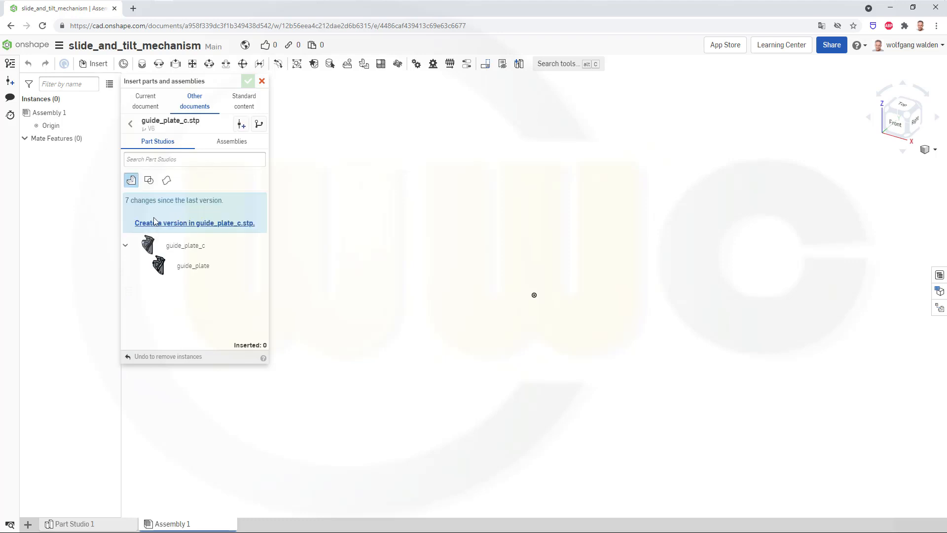
Save guide_plate_c.stp as version V7 and insert its whole part studio.
{"action": "left_click", "coordinate": [194, 223]}
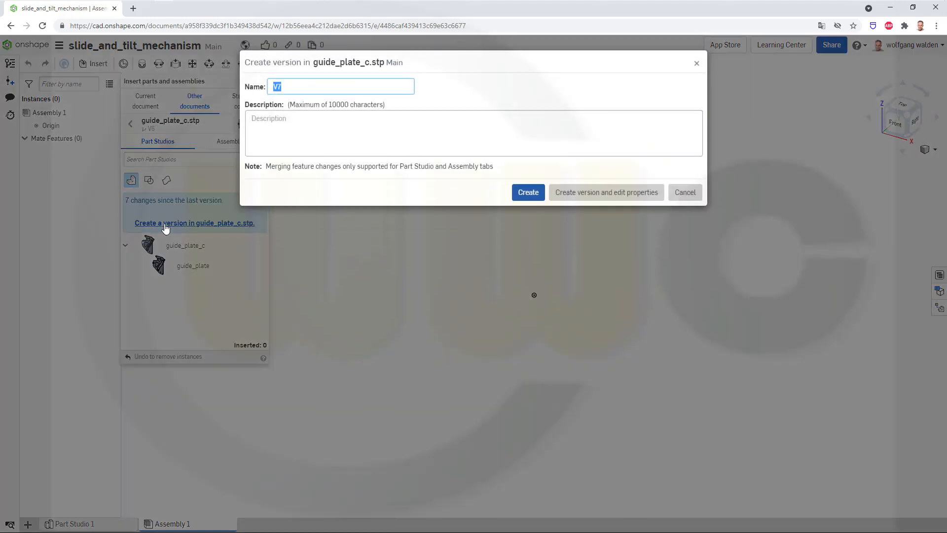
{"action": "left_click", "coordinate": [528, 192]}
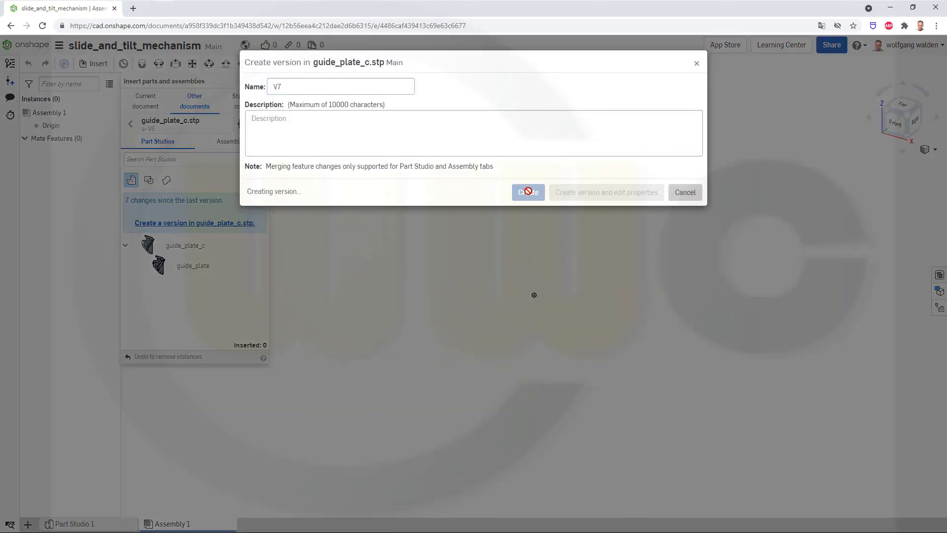
{"action": "left_click", "coordinate": [528, 192]}
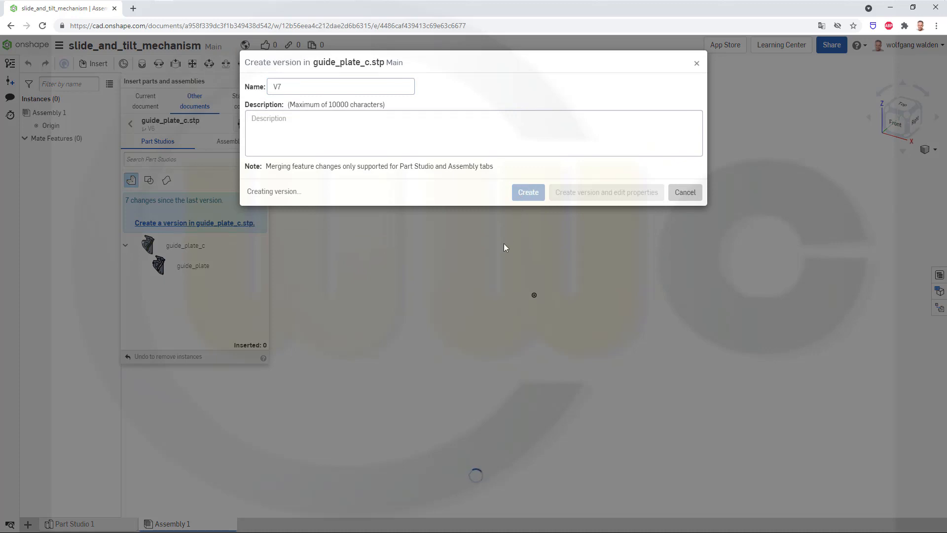
{"action": "left_click", "coordinate": [527, 192]}
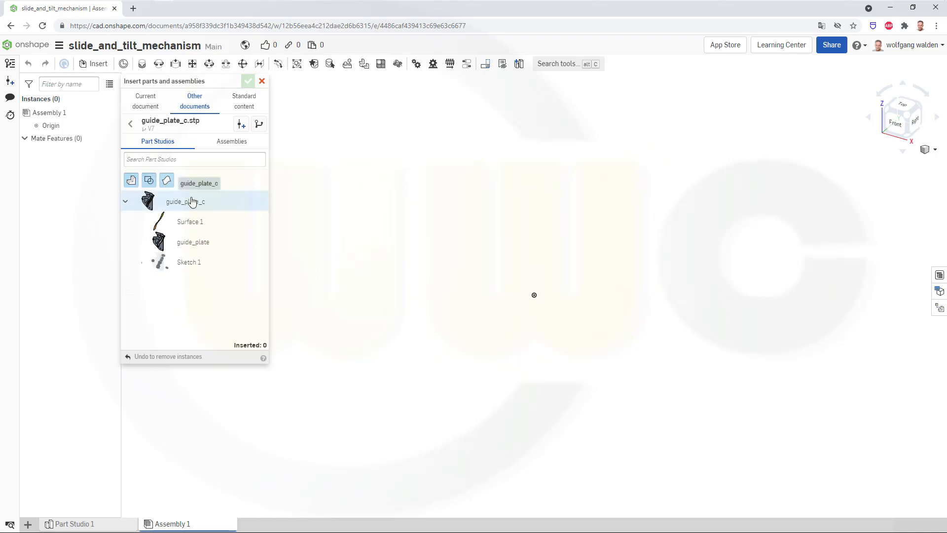
{"action": "left_click", "coordinate": [185, 201]}
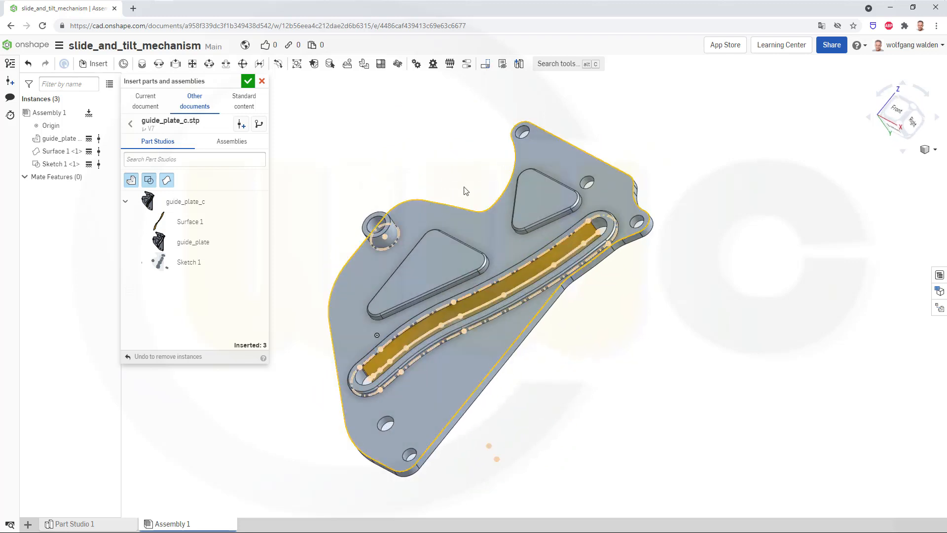
{"action": "left_click", "coordinate": [248, 81]}
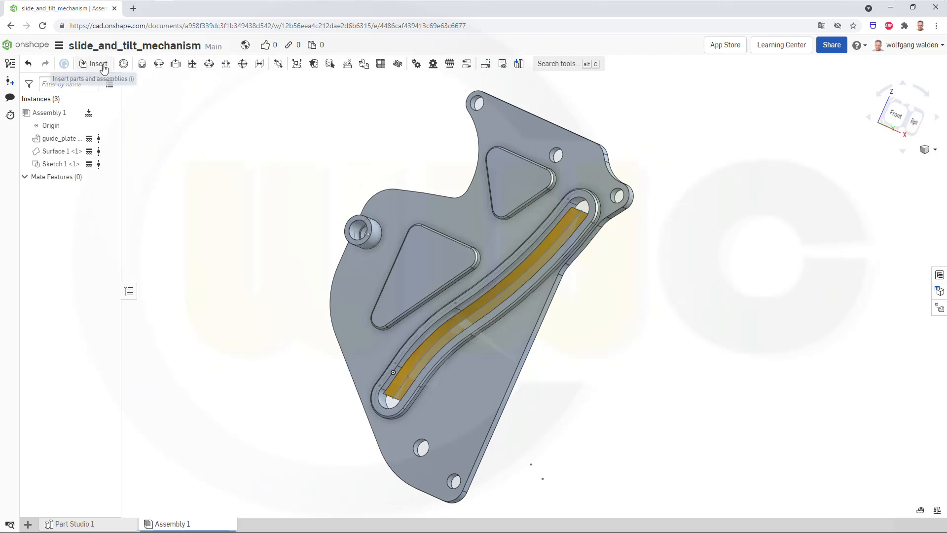
Create version V4 of tilting_part_c and insert its entire part studio into the assembly.
{"action": "left_click", "coordinate": [97, 64]}
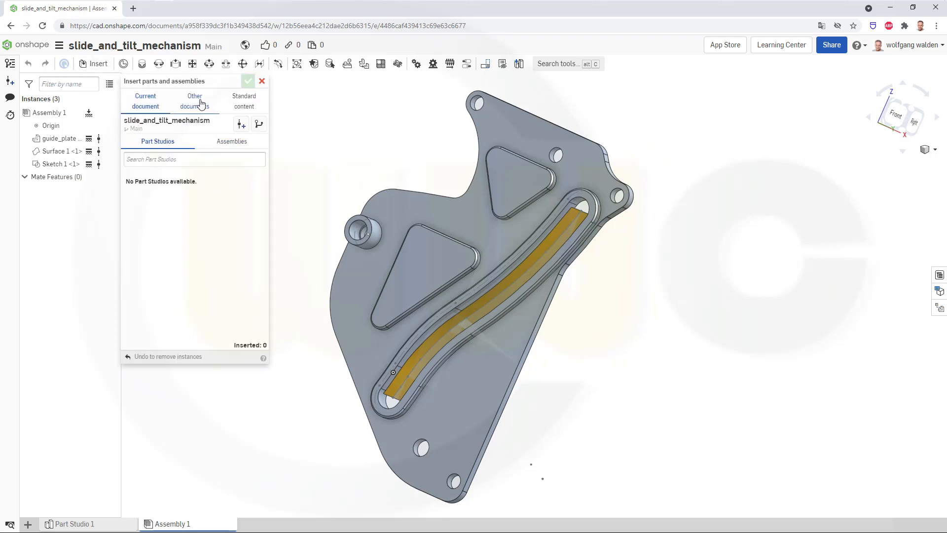
{"action": "left_click", "coordinate": [194, 100]}
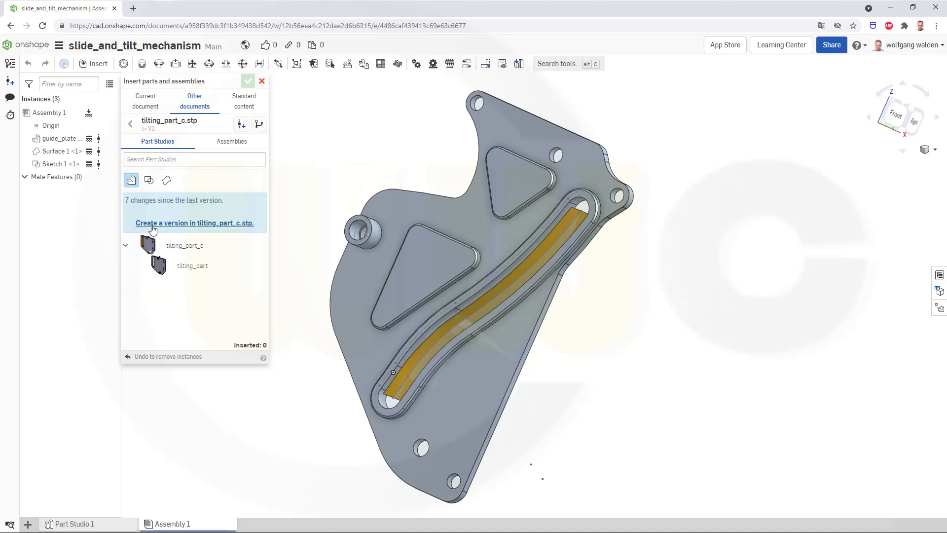
{"action": "left_click", "coordinate": [194, 223]}
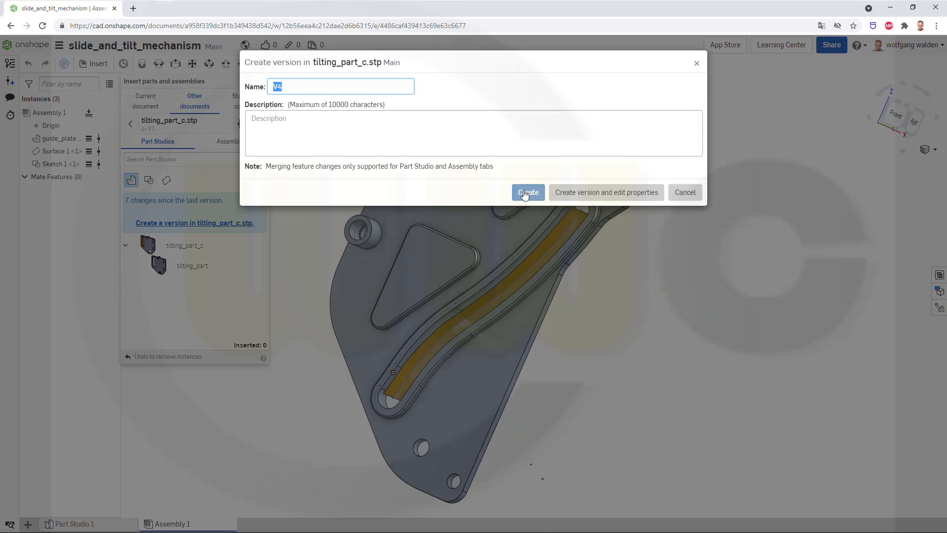
{"action": "left_click", "coordinate": [528, 192]}
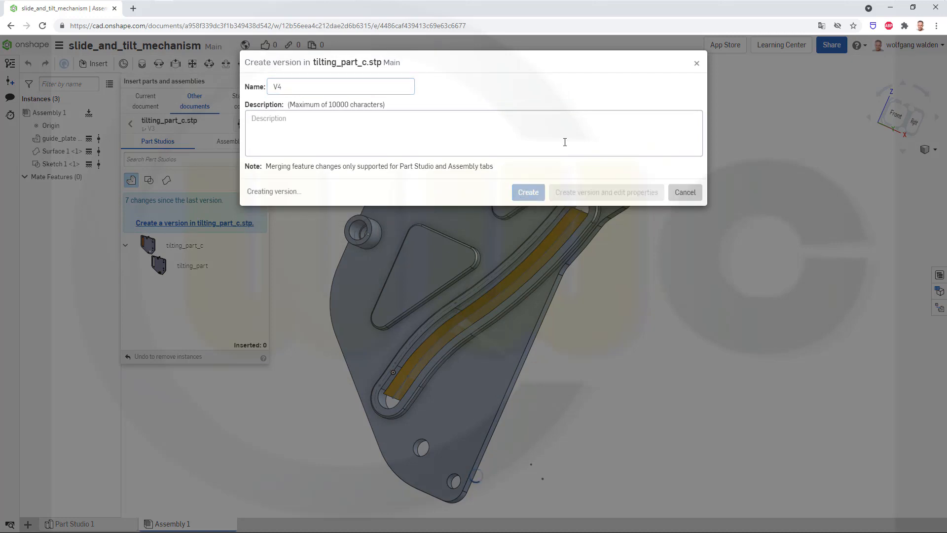
{"action": "left_click", "coordinate": [527, 192]}
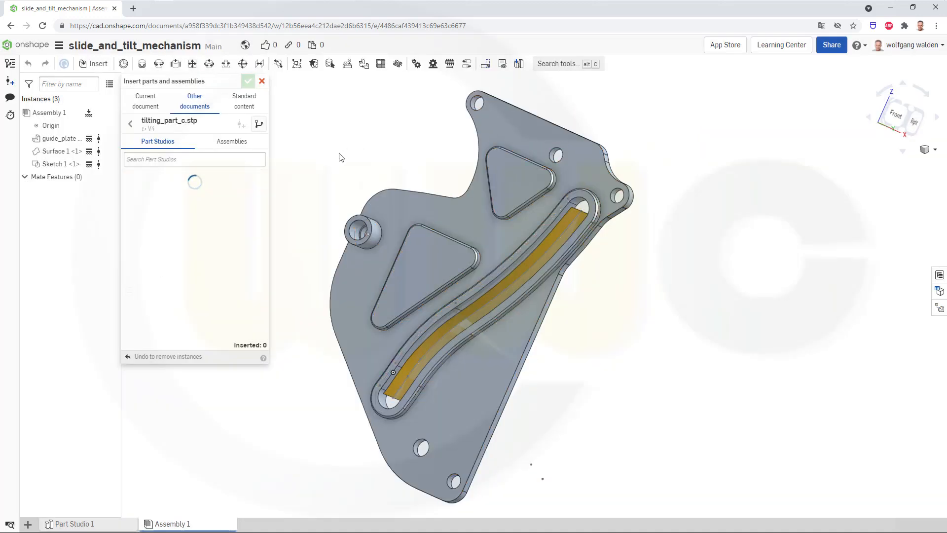
{"action": "mouse_move", "coordinate": [291, 164]}
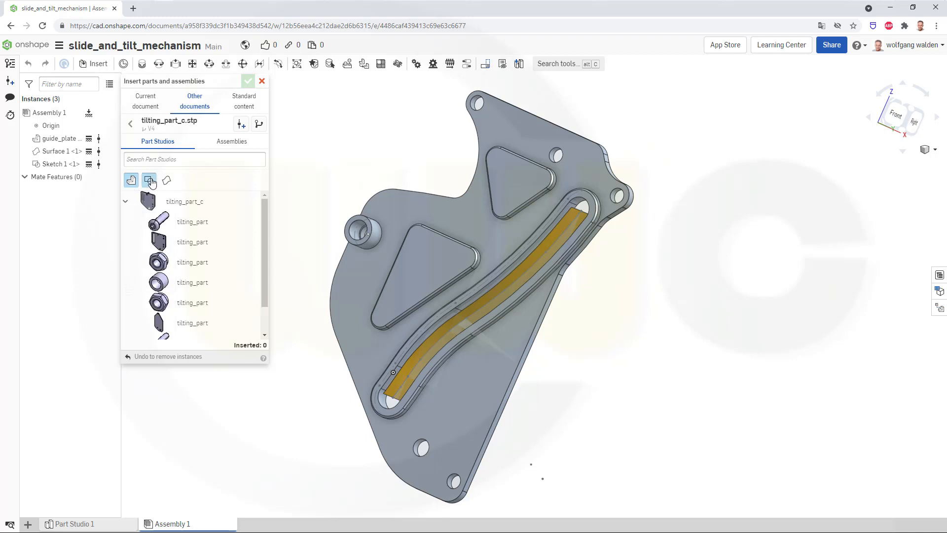
{"action": "mouse_move", "coordinate": [166, 180]}
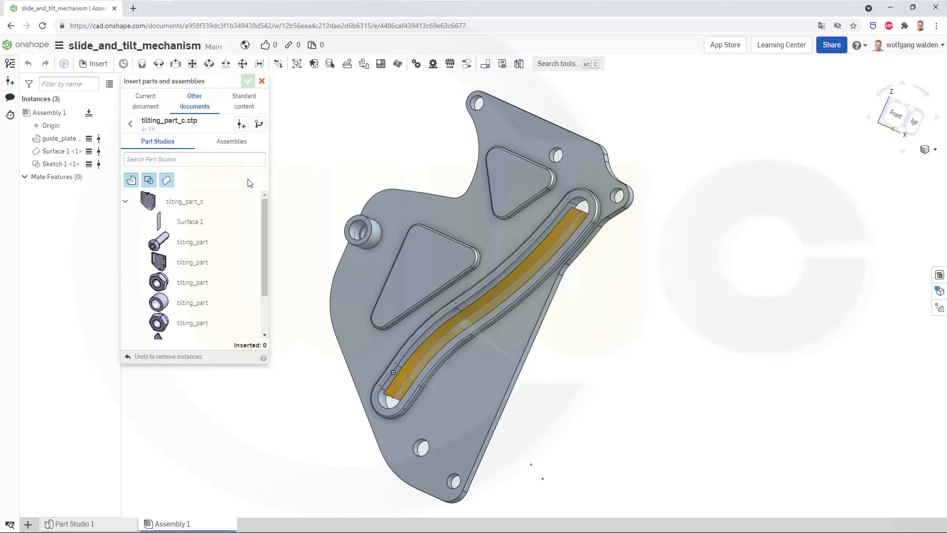
{"action": "mouse_move", "coordinate": [291, 145]}
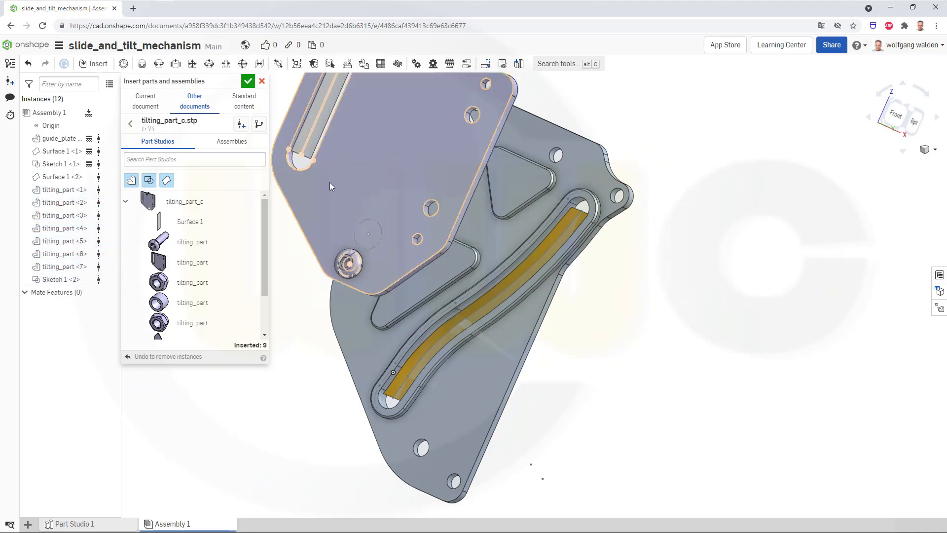
{"action": "left_click", "coordinate": [248, 80]}
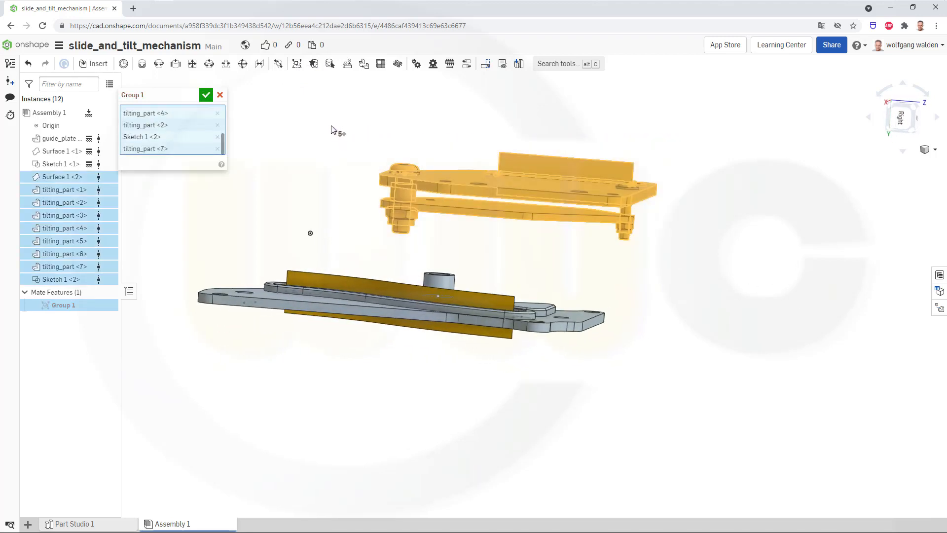
Confirm Group 1 joining tilting_part <1>–<7>, Surface 1 <2> and Sketch 1 <2>.
{"action": "left_click", "coordinate": [206, 95]}
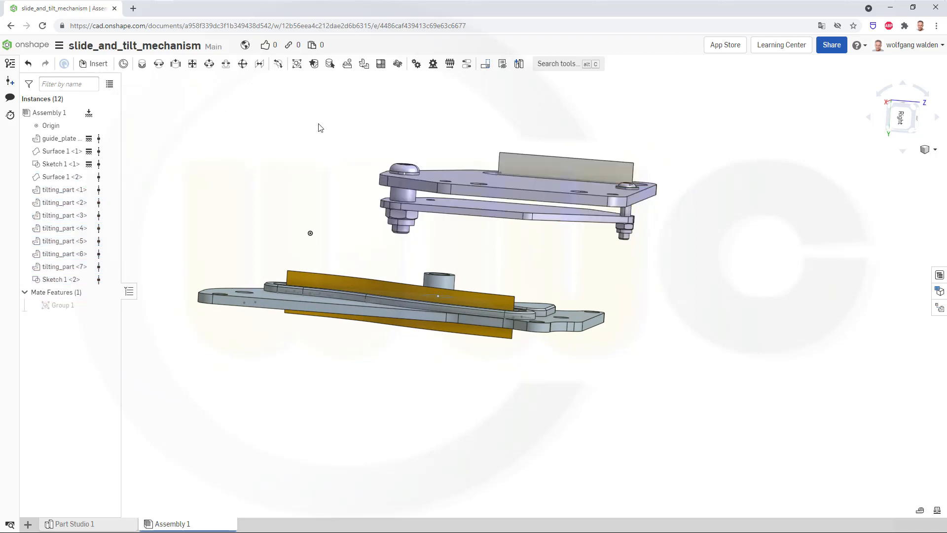
{"action": "mouse_move", "coordinate": [255, 185]}
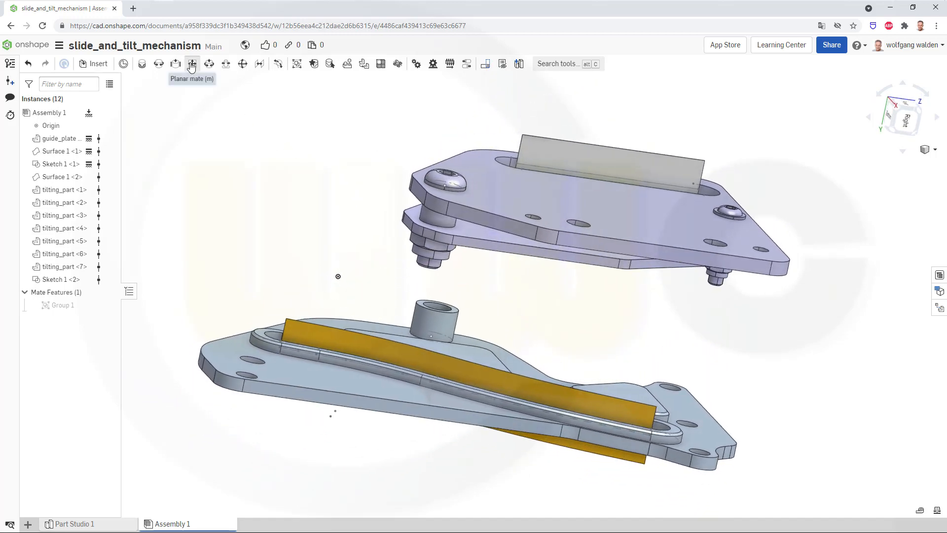
Add Planar 1 between the tilting part and guide plate faces, discarding Planar 2.
{"action": "left_click", "coordinate": [192, 64]}
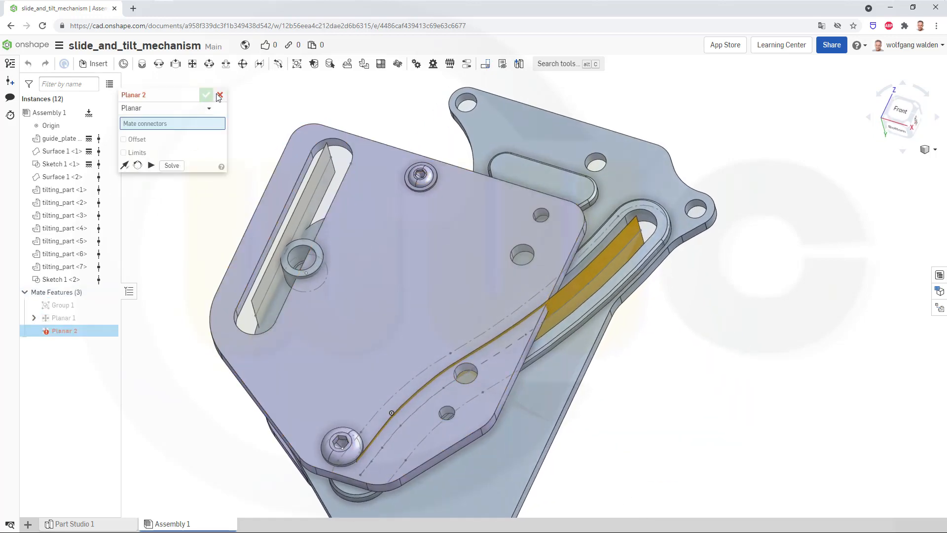
{"action": "left_click", "coordinate": [219, 95]}
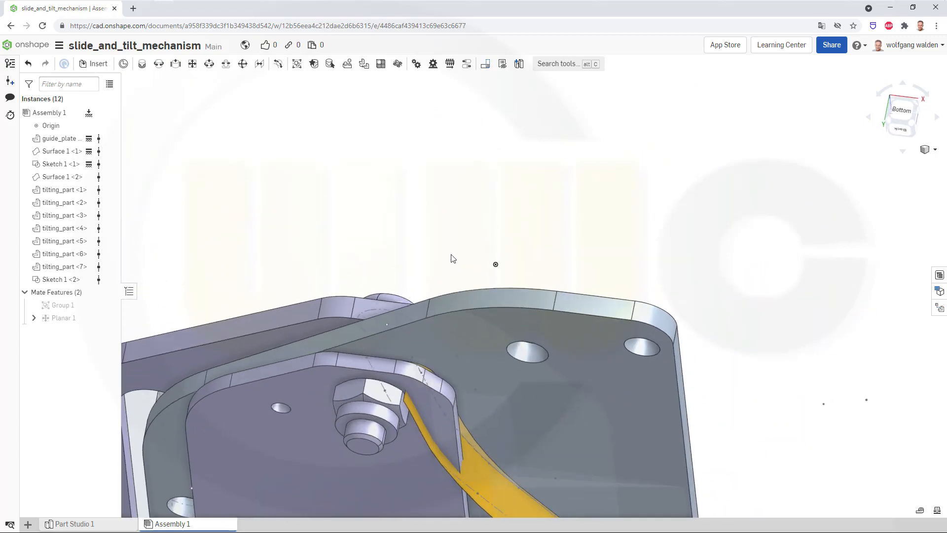
{"action": "left_click_drag", "start_coordinate": [453, 260], "coordinate": [380, 296]}
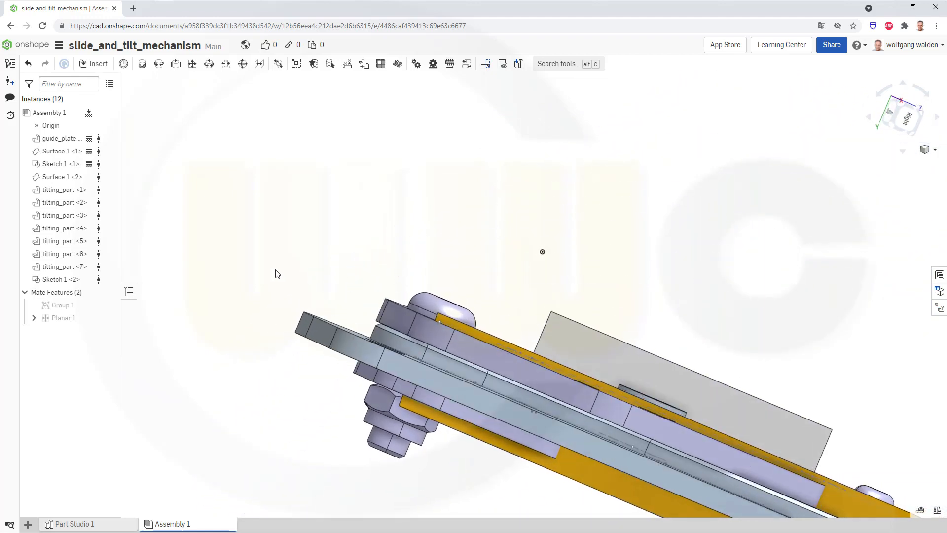
{"action": "left_click", "coordinate": [58, 279]}
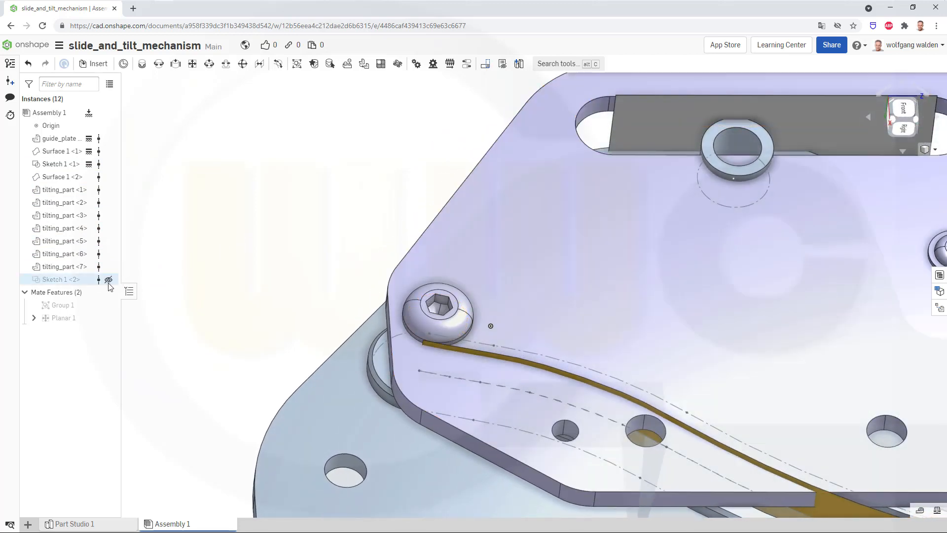
{"action": "left_click", "coordinate": [109, 280]}
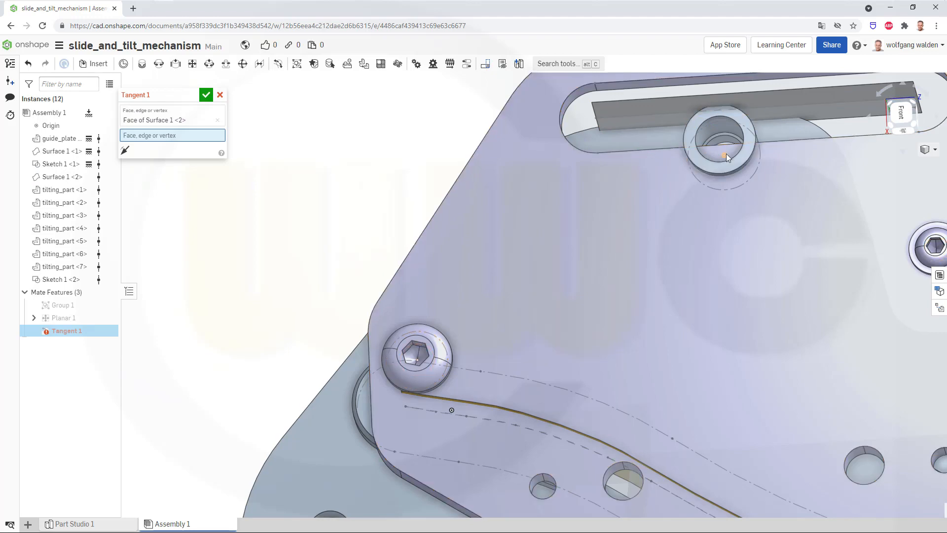
Tangent-mate Surface 1 <2> to the guide plate's sketch vertex.
{"action": "left_click", "coordinate": [727, 156]}
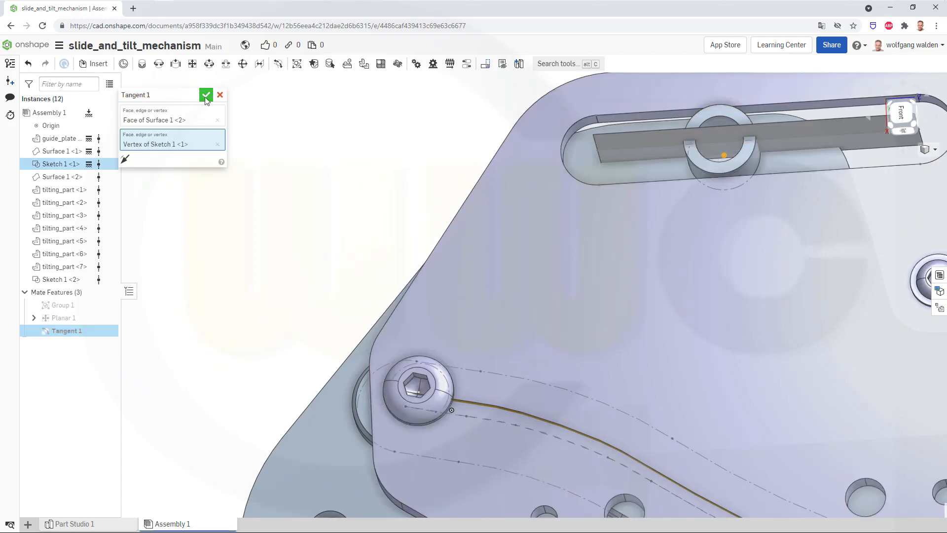
{"action": "left_click", "coordinate": [206, 95]}
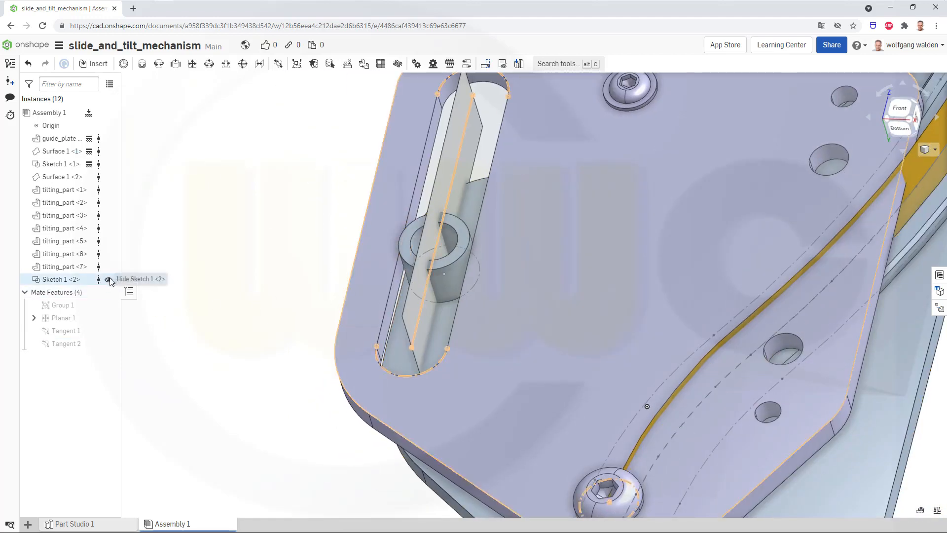
Hide the tilting part's Sketch 1 and helper Surface 1.
{"action": "left_click", "coordinate": [98, 279]}
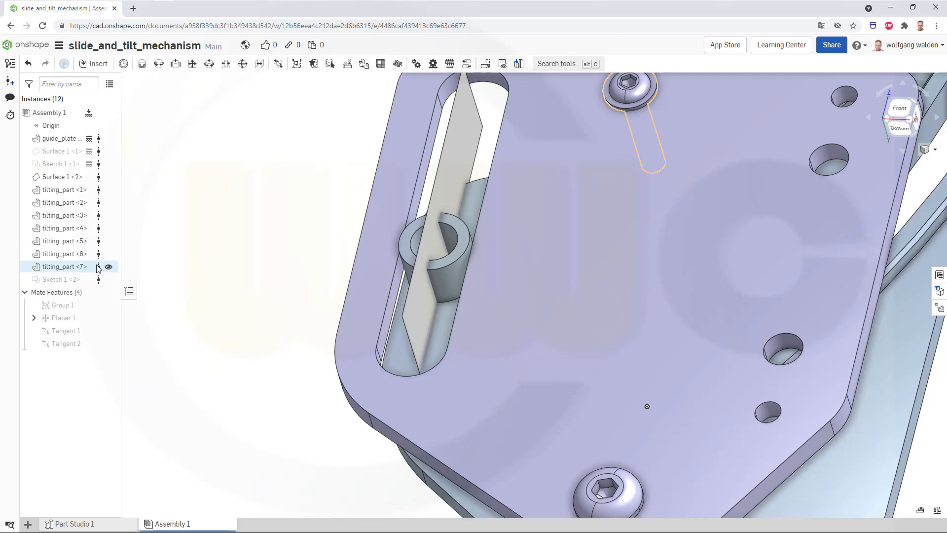
{"action": "left_click", "coordinate": [60, 177]}
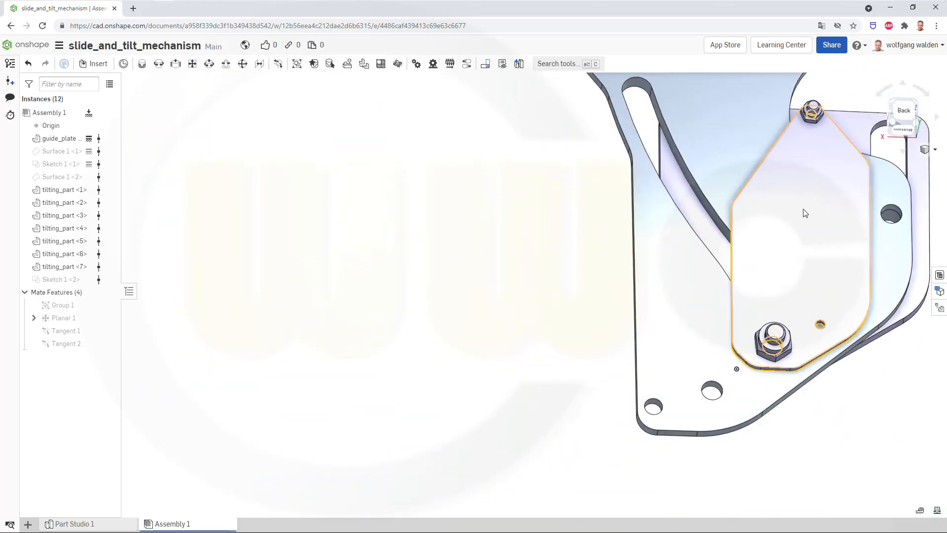
{"action": "left_click_drag", "start_coordinate": [805, 212], "coordinate": [579, 349]}
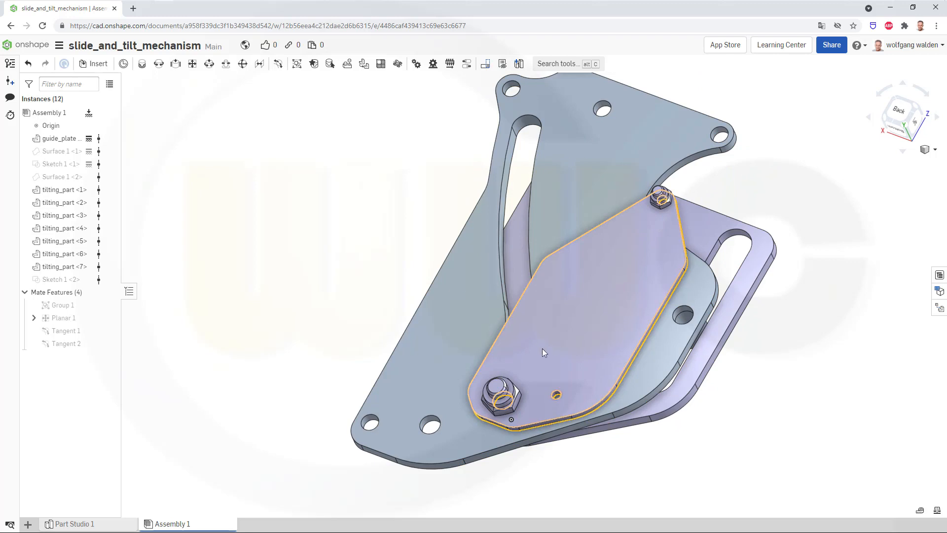
{"action": "left_click_drag", "start_coordinate": [541, 352], "coordinate": [574, 281]}
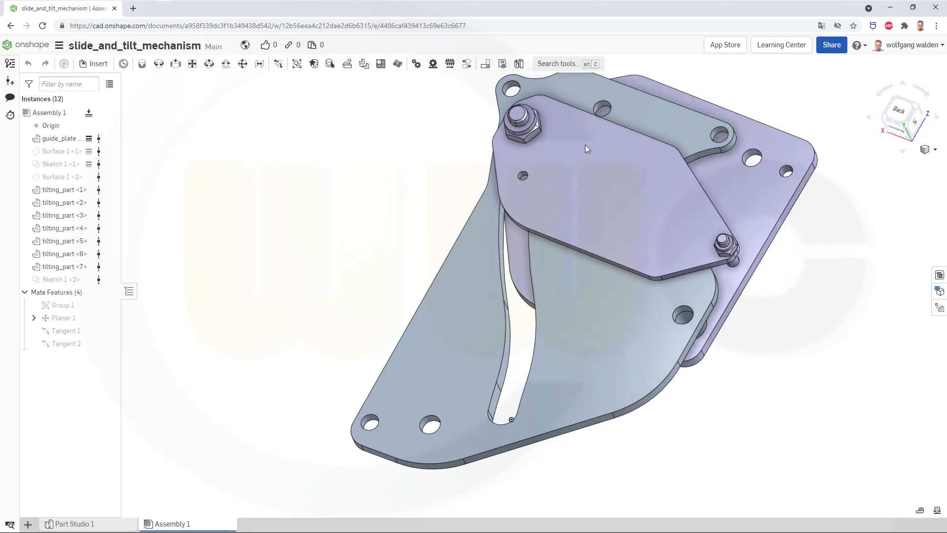
{"action": "left_click_drag", "start_coordinate": [586, 149], "coordinate": [535, 342]}
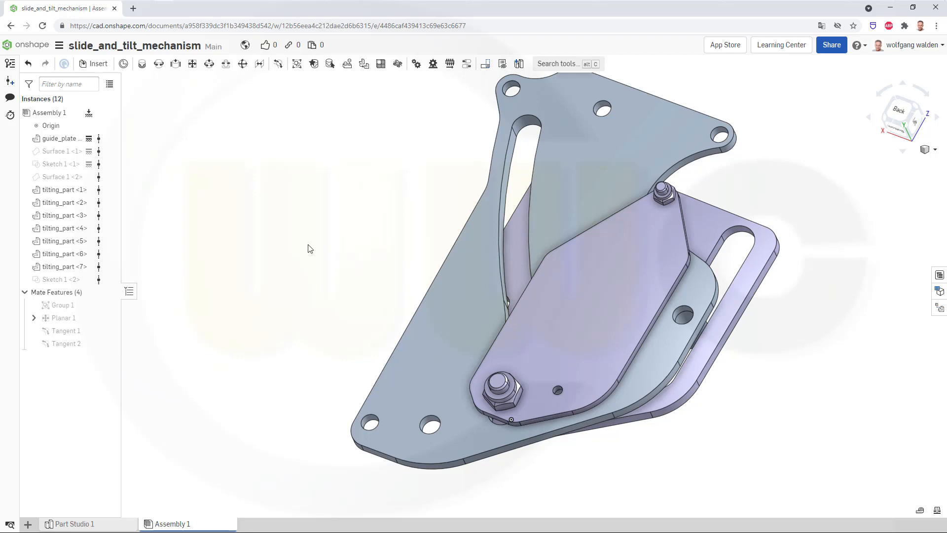
{"action": "mouse_move", "coordinate": [339, 211]}
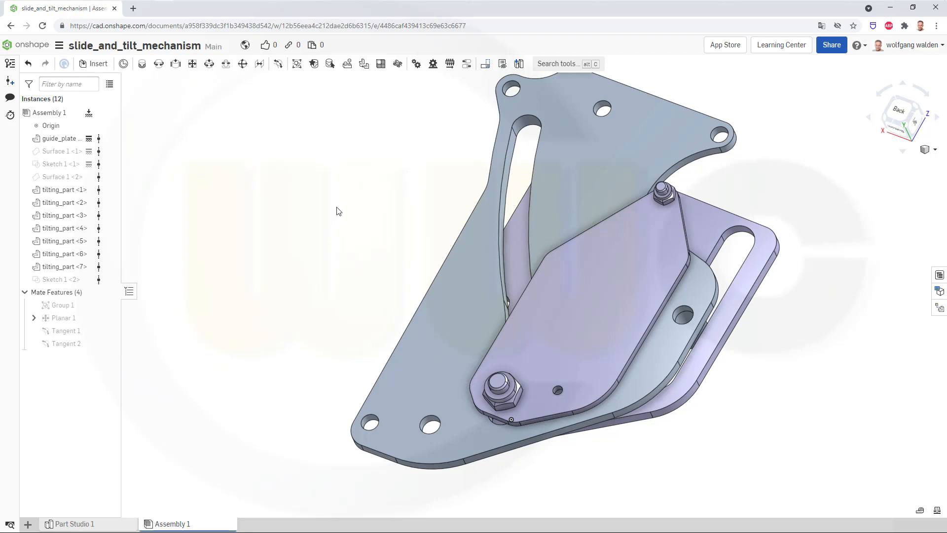
{"action": "mouse_move", "coordinate": [339, 210]}
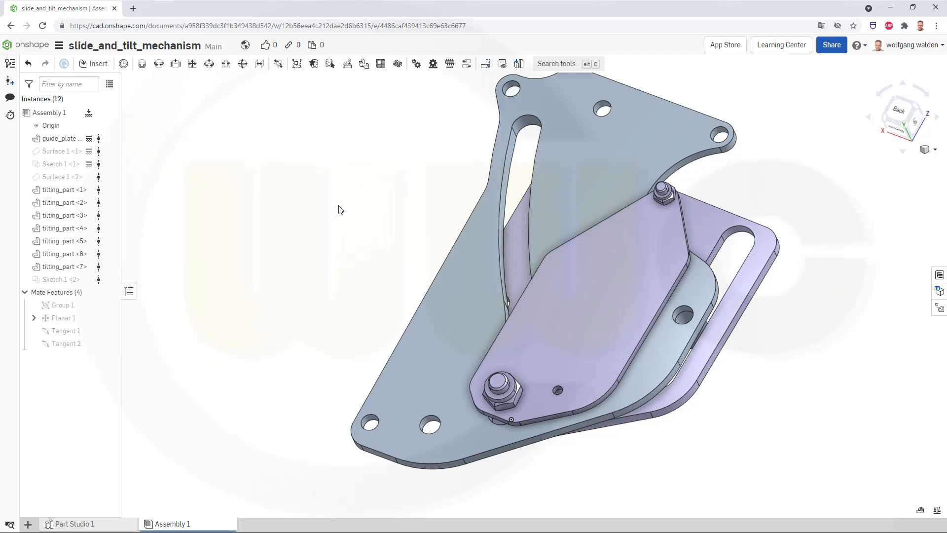